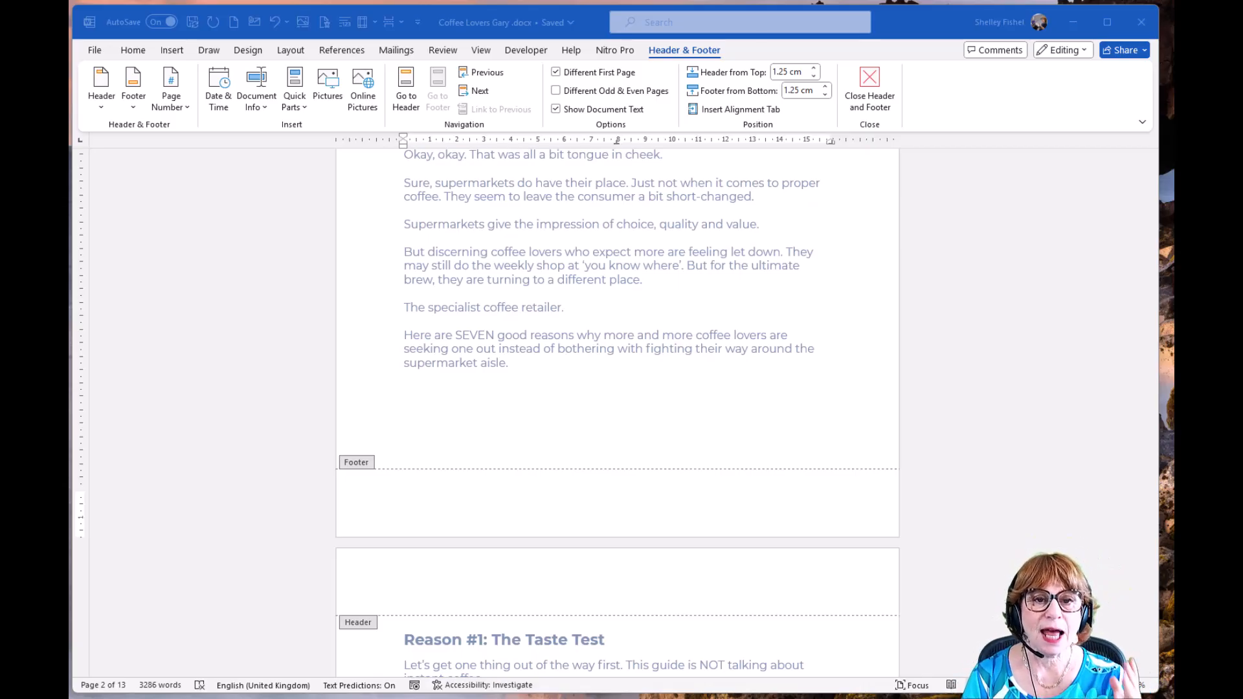
mouse_move(636, 494)
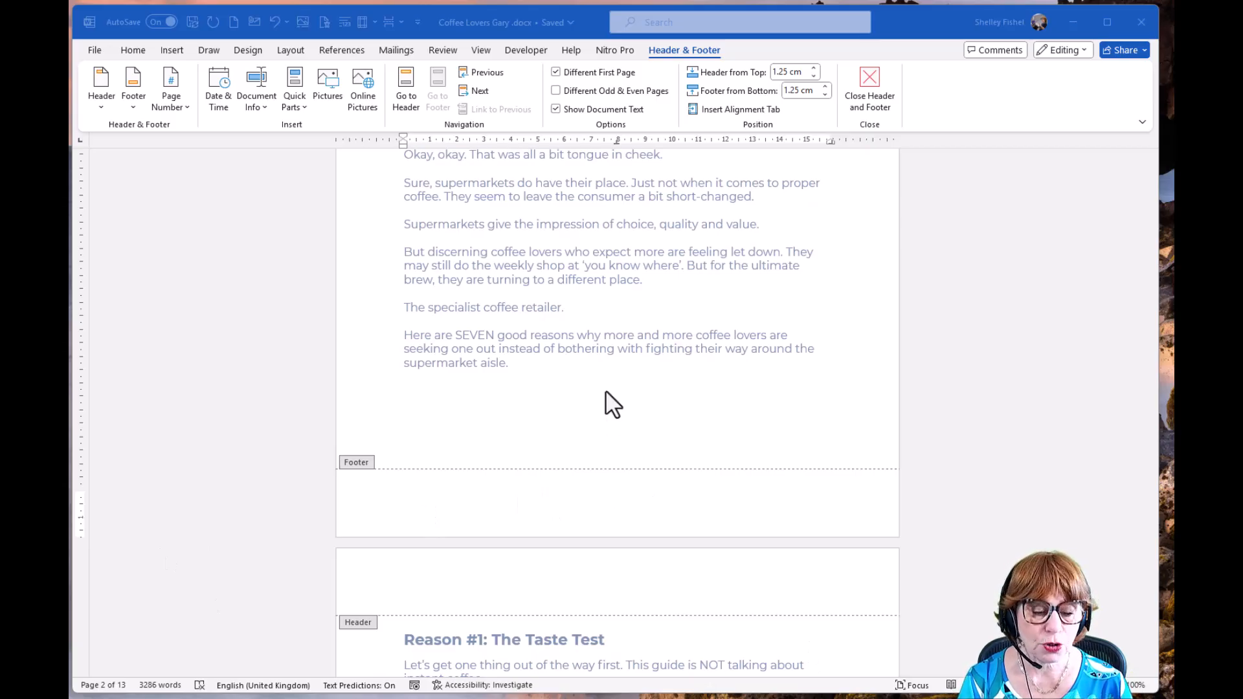
Enter the page footer and browse the built-in footer gallery down to Retrospect and Semaphore
click(869, 78)
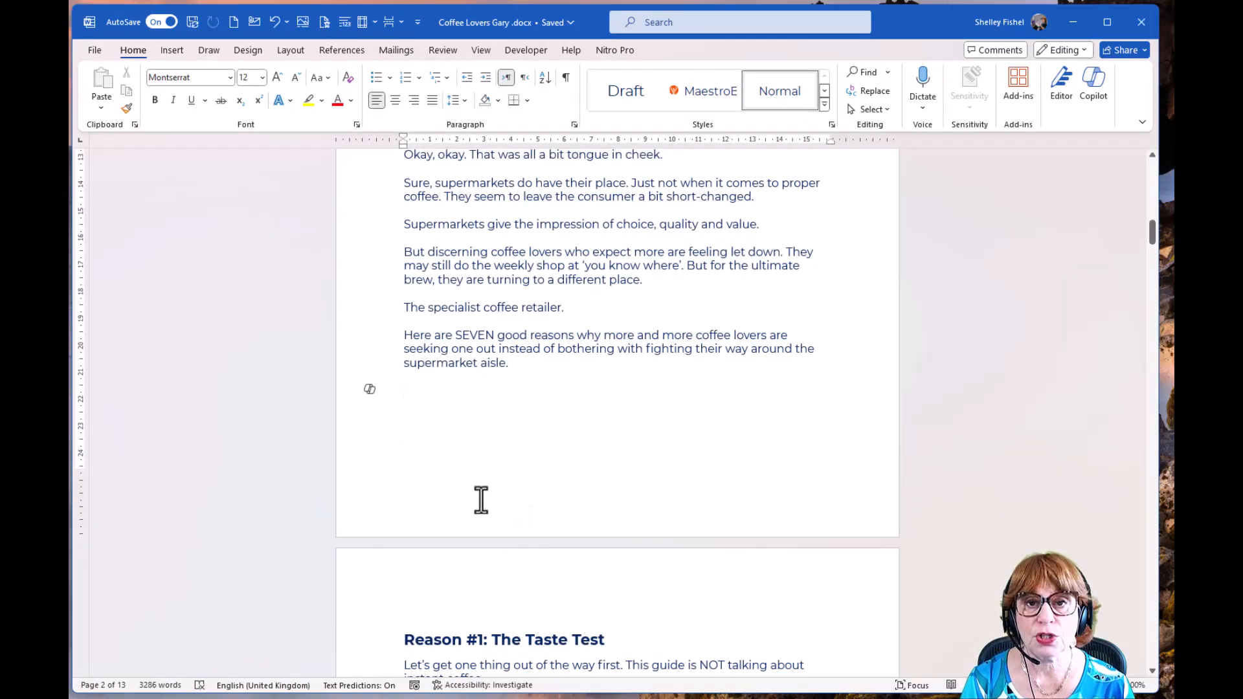
mouse_move(443, 422)
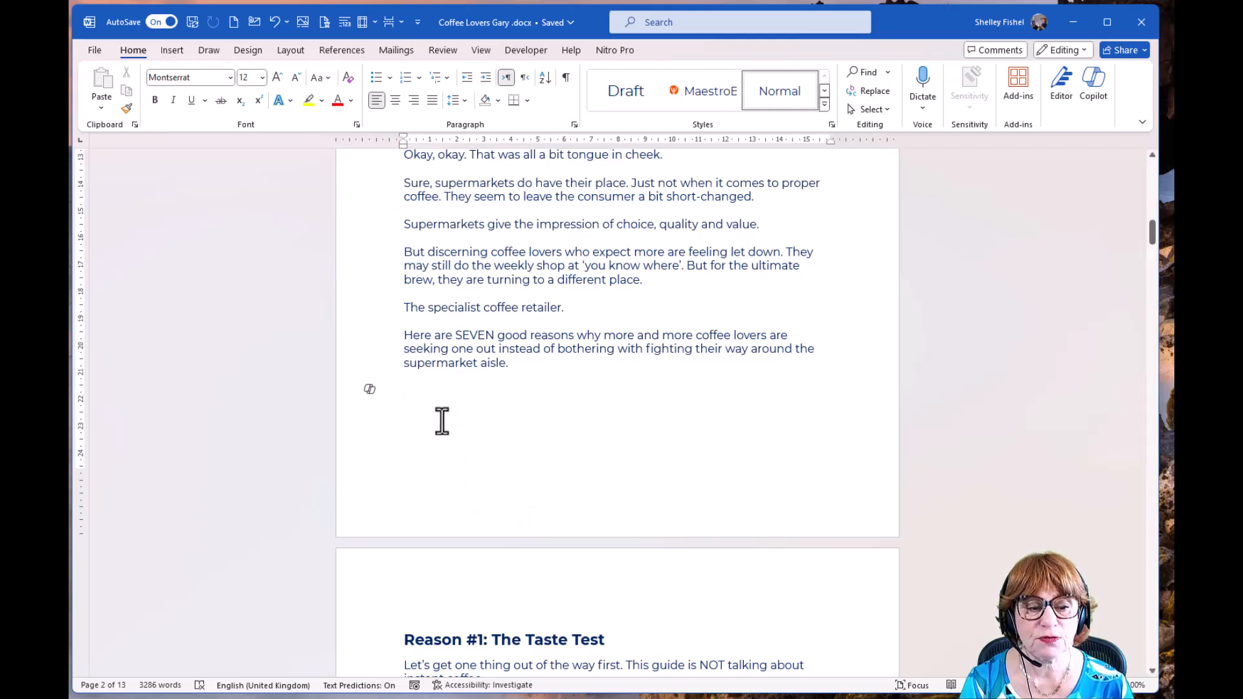
double_click(442, 422)
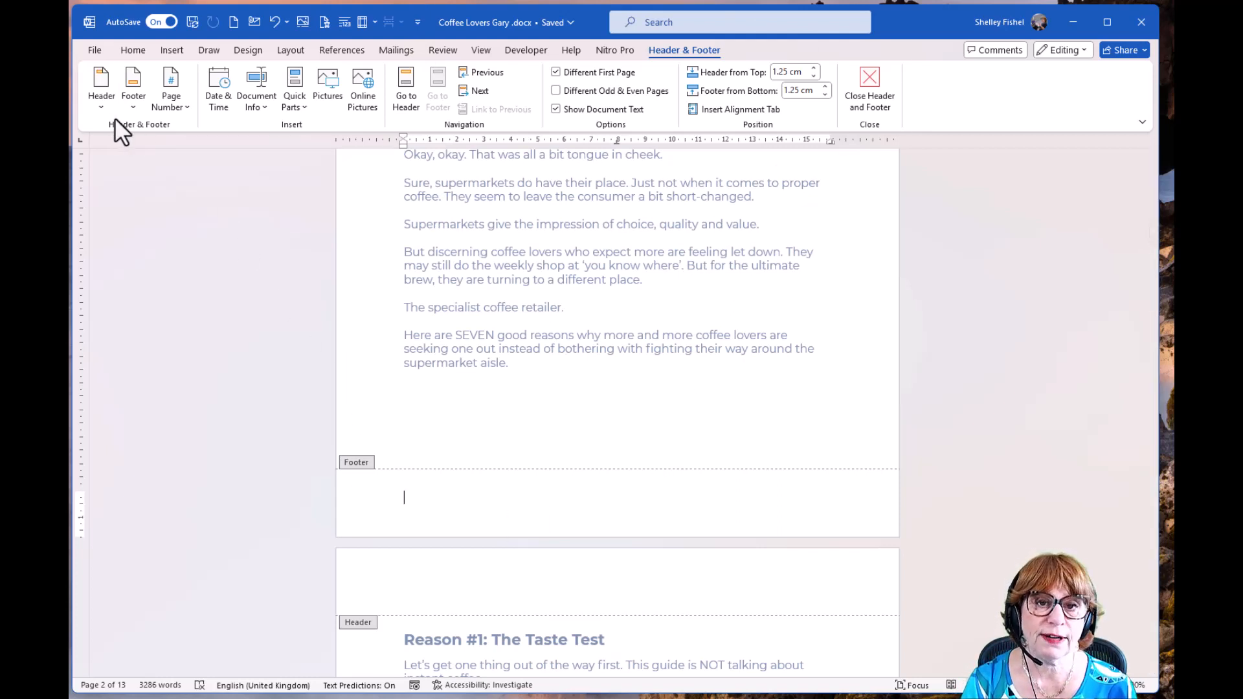
mouse_move(134, 84)
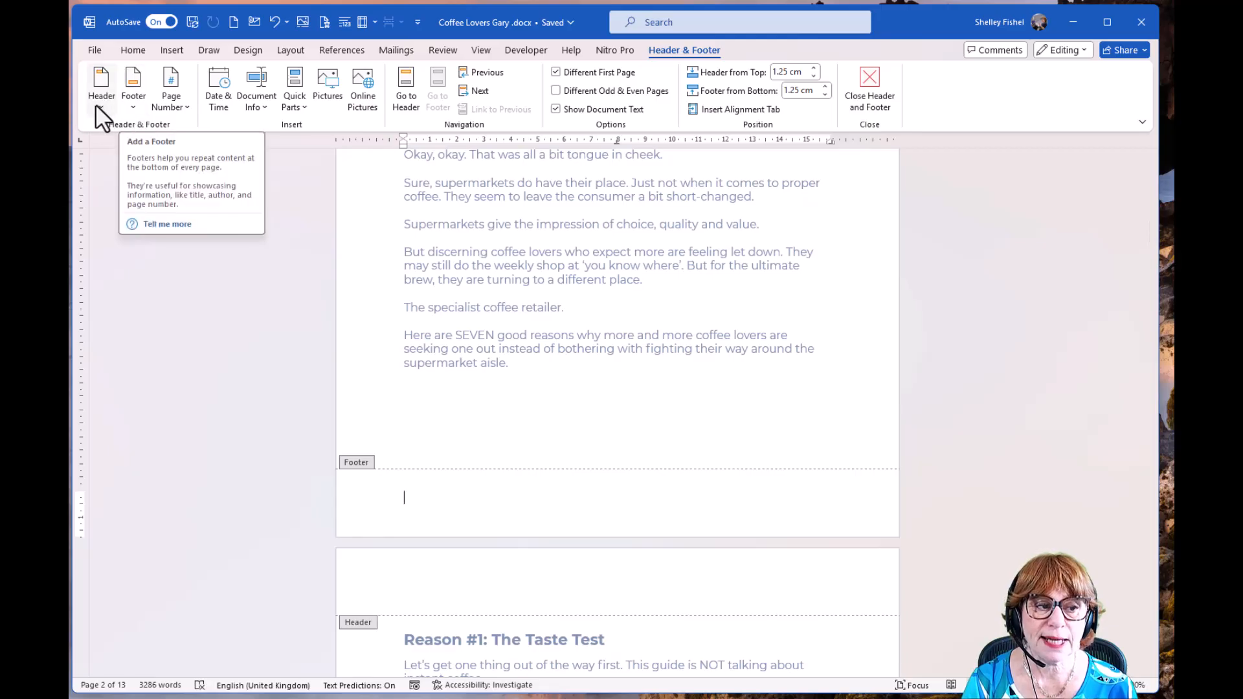
click(133, 85)
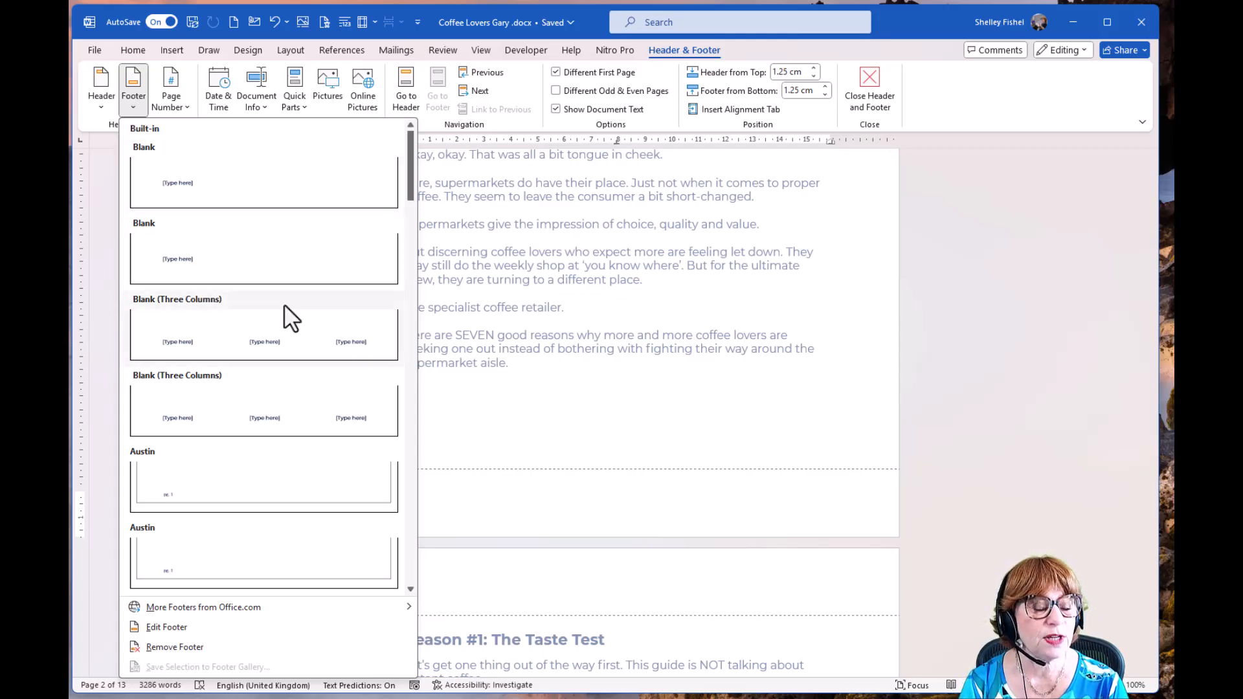
mouse_move(273, 410)
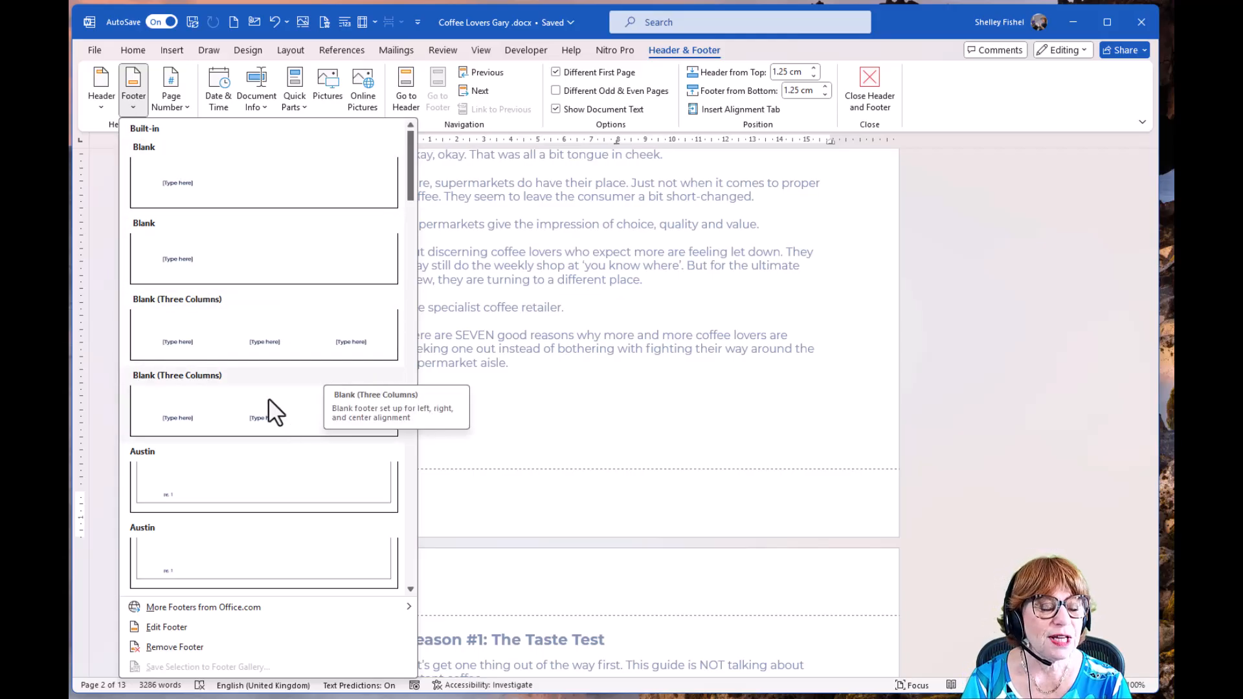
mouse_move(310, 349)
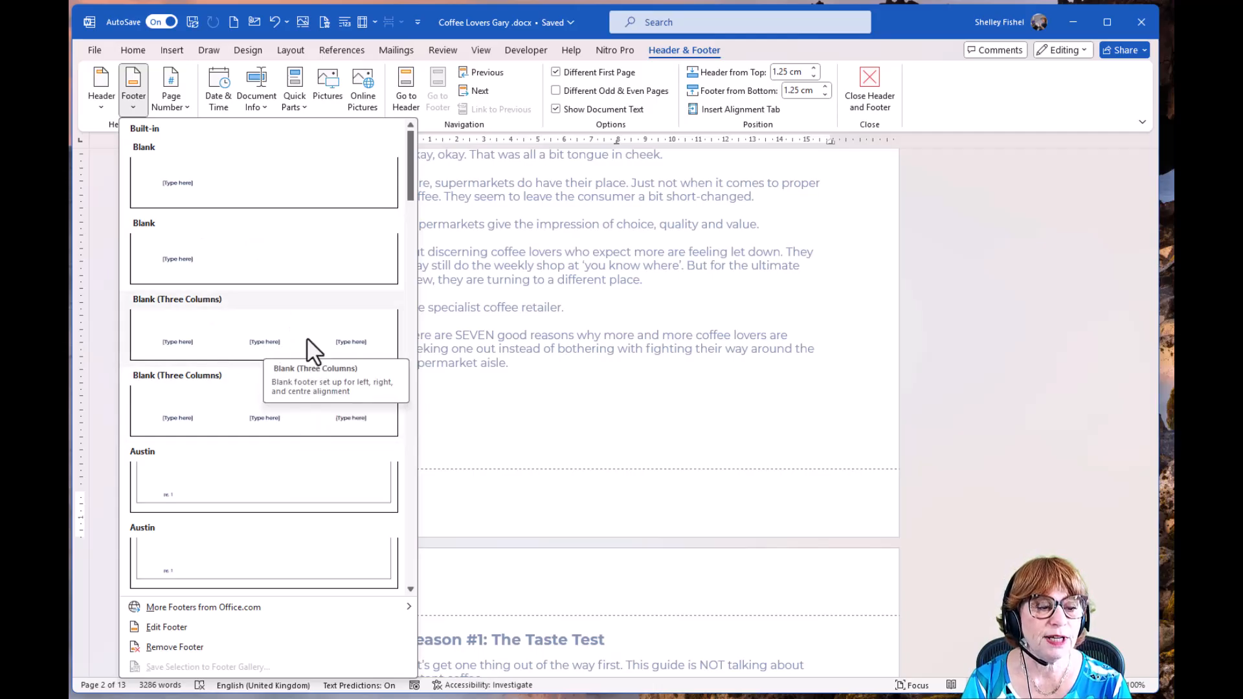
scroll(down, 3)
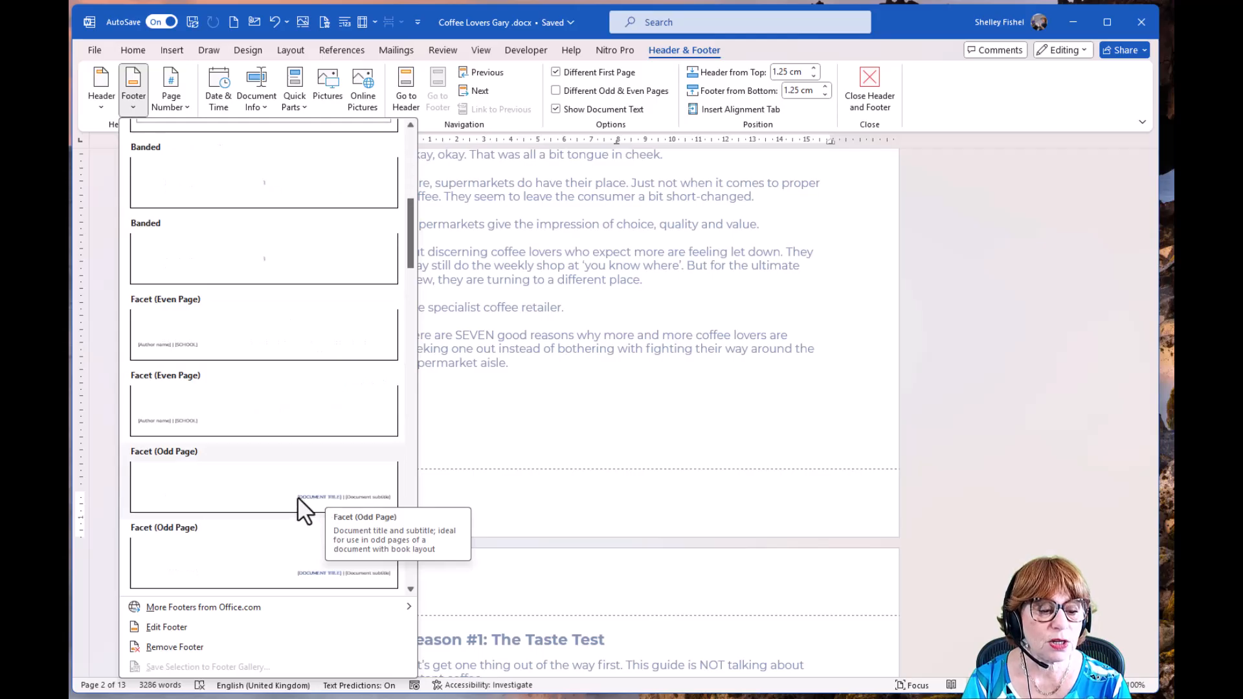
scroll(down, 3)
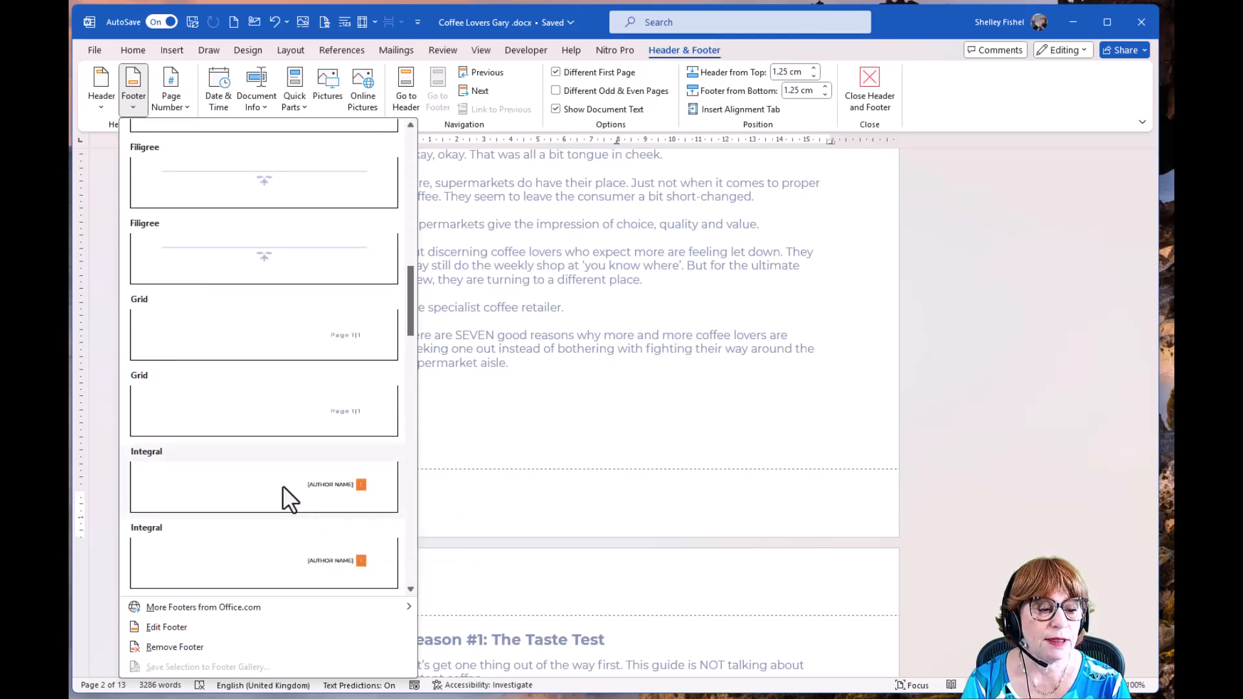
mouse_move(261, 586)
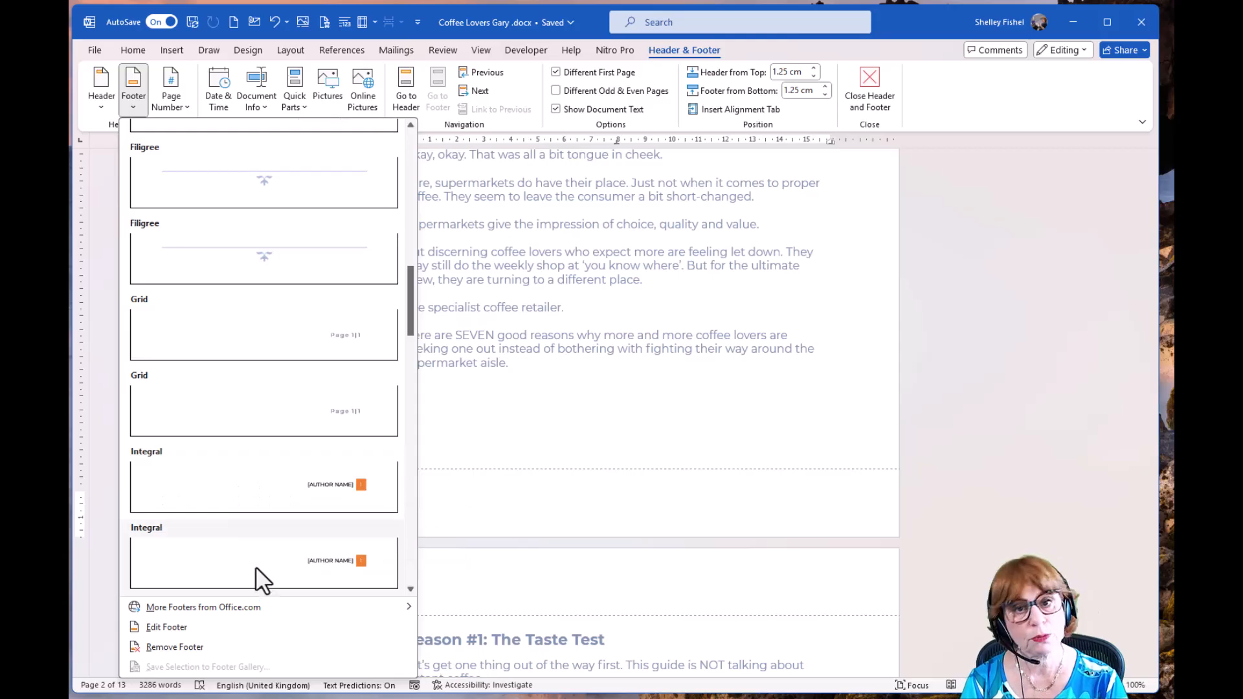
scroll(down, 3)
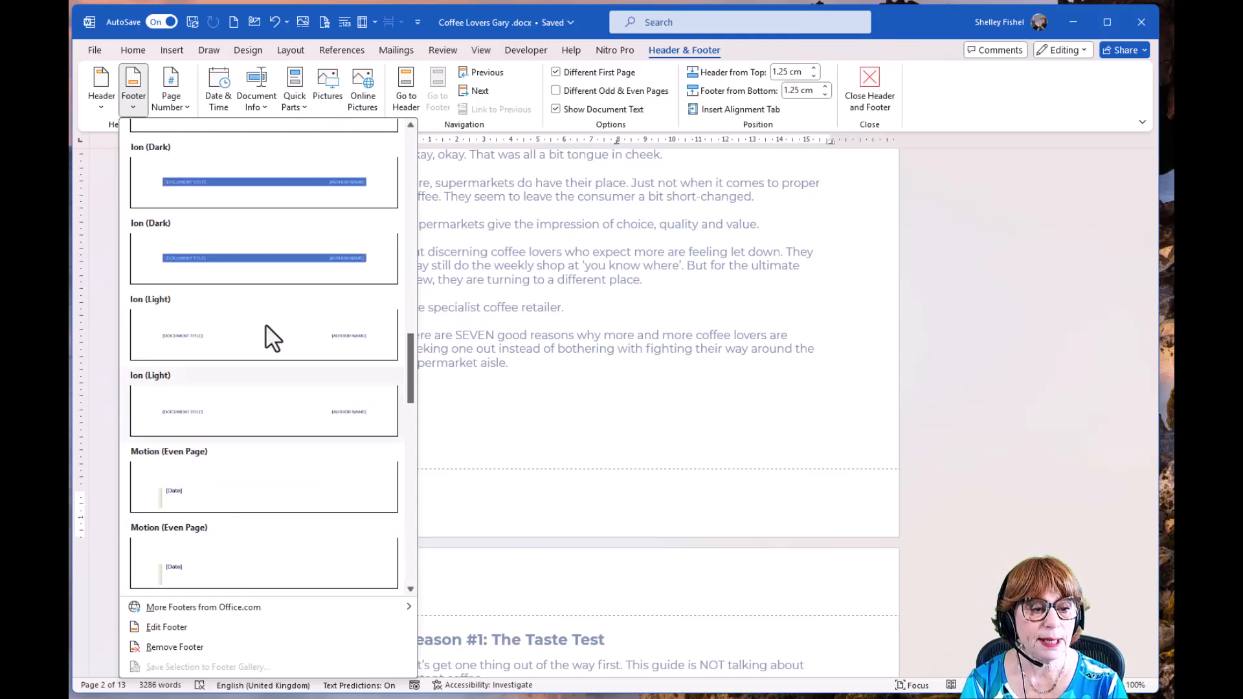
mouse_move(277, 191)
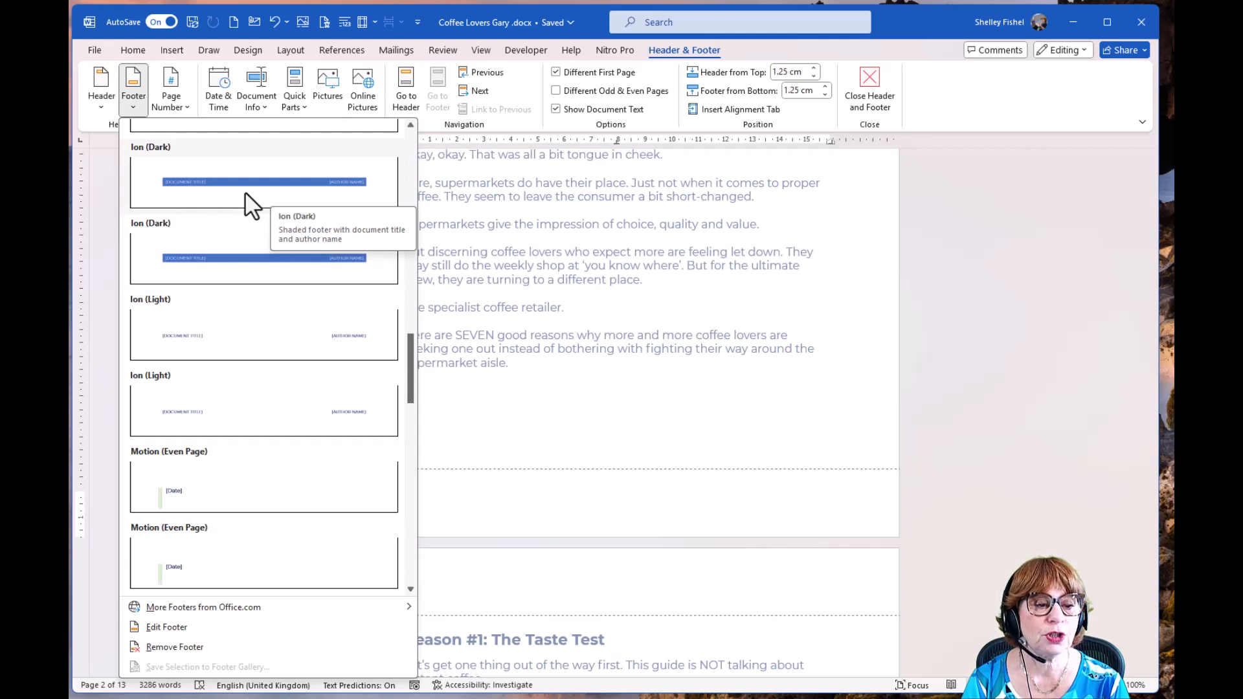
mouse_move(263, 350)
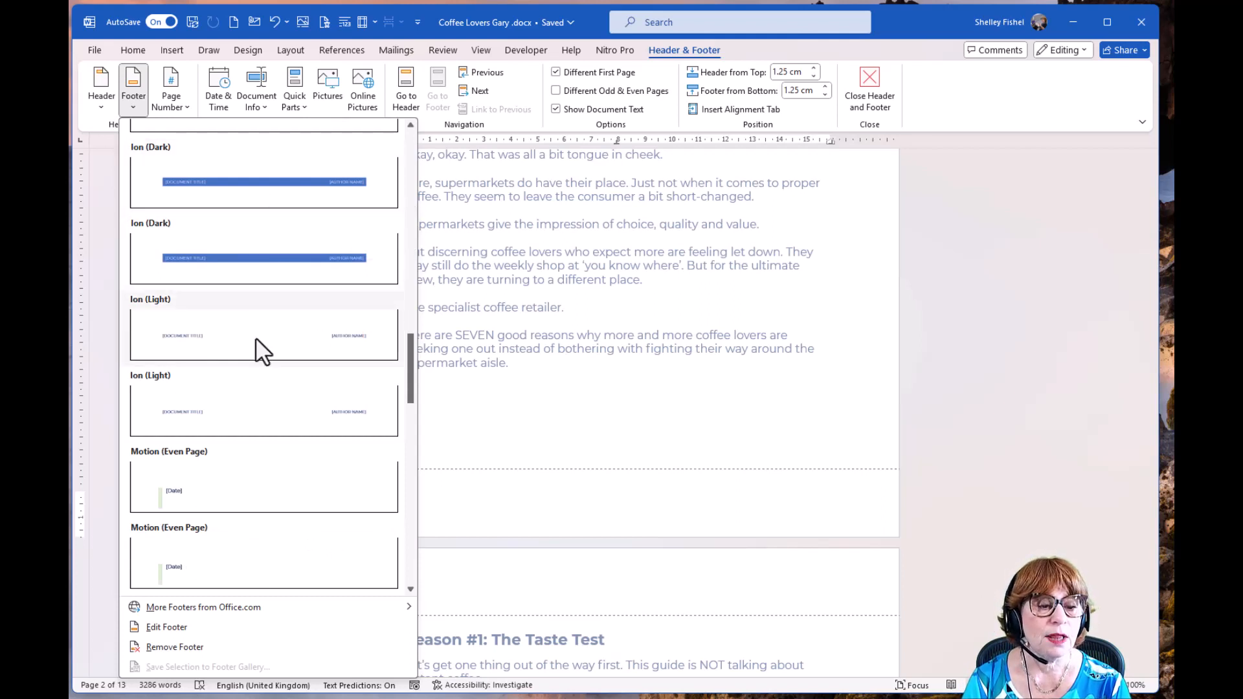
mouse_move(254, 349)
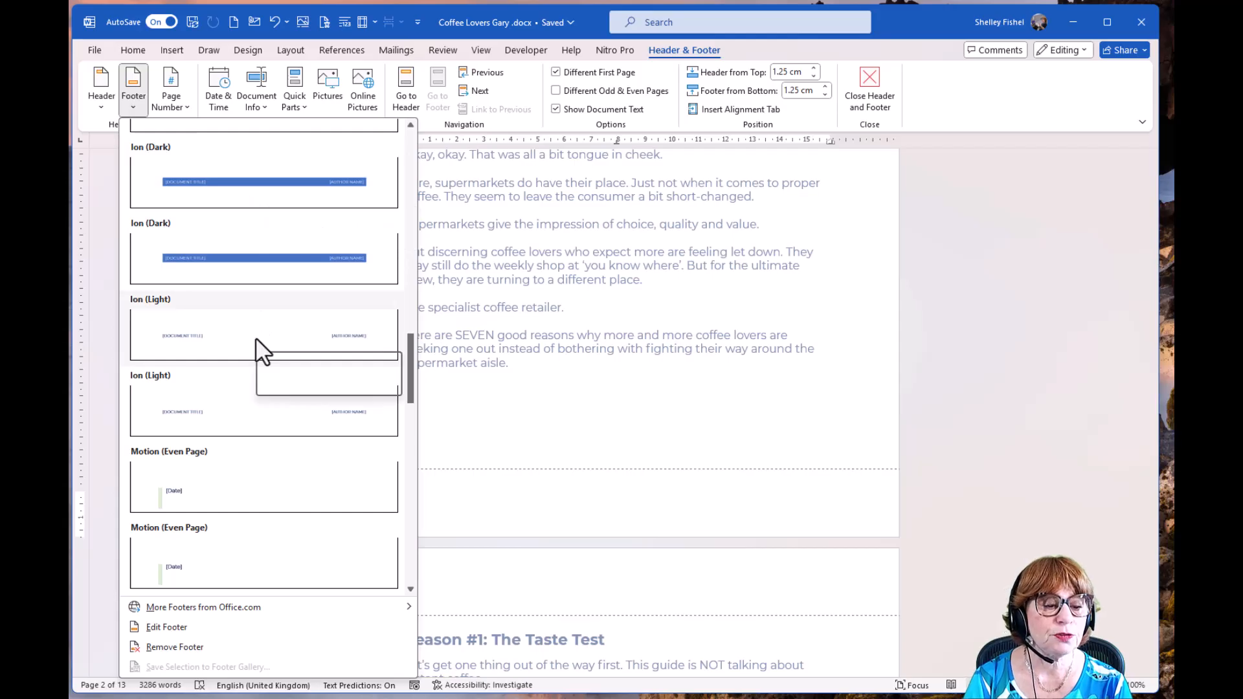
scroll(down, 3)
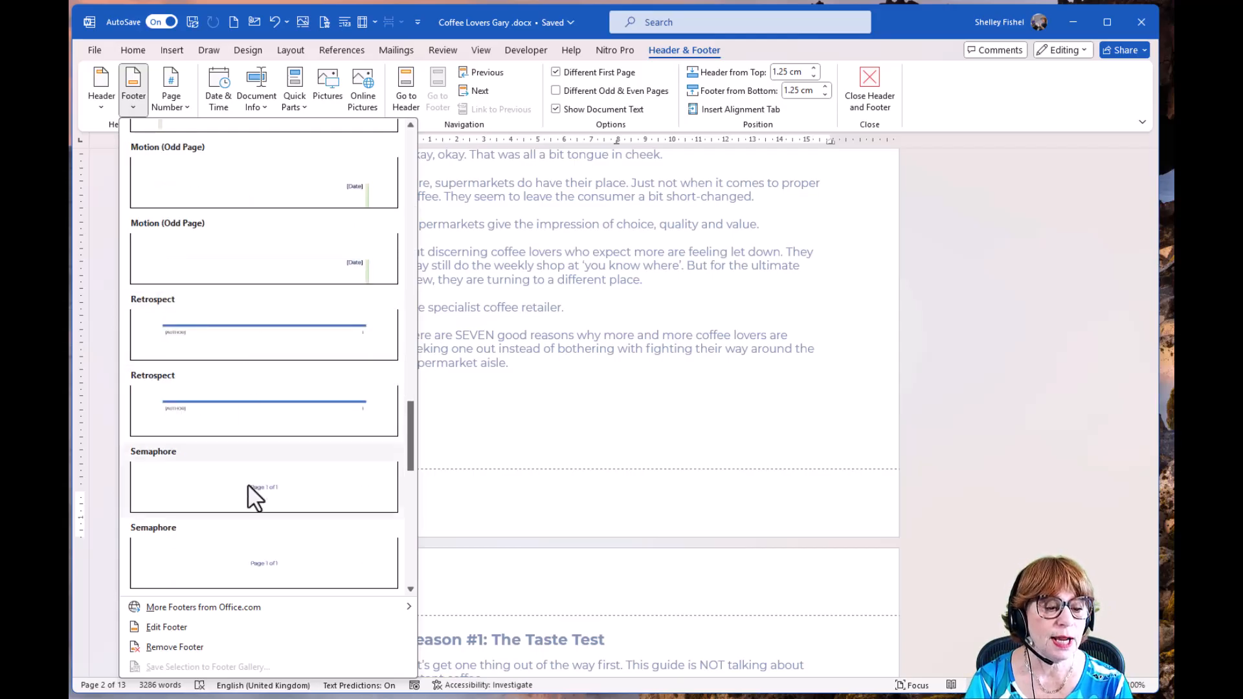
mouse_move(273, 419)
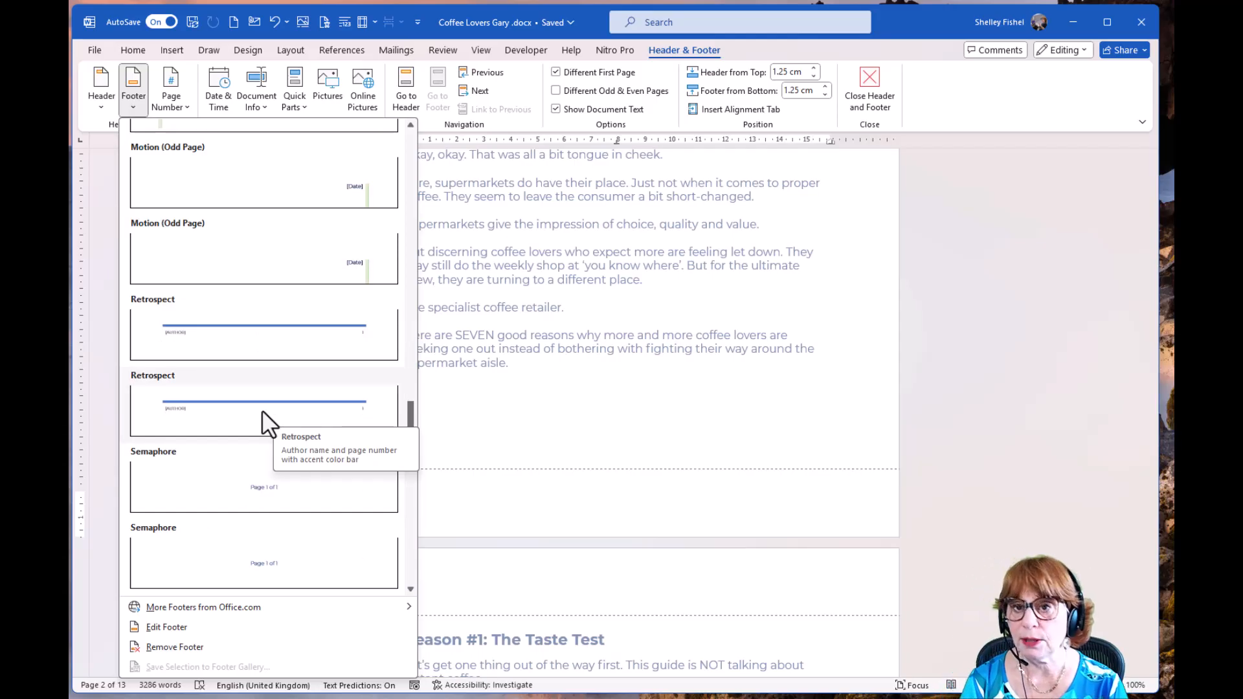
mouse_move(258, 497)
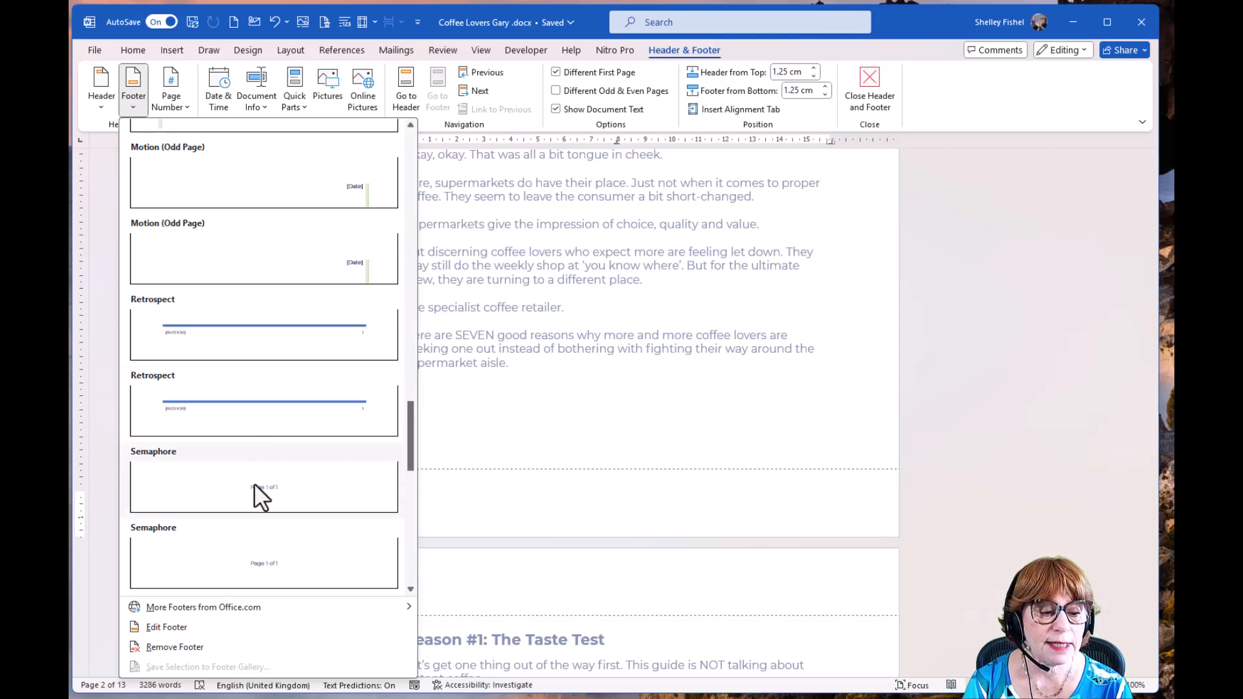
mouse_move(259, 487)
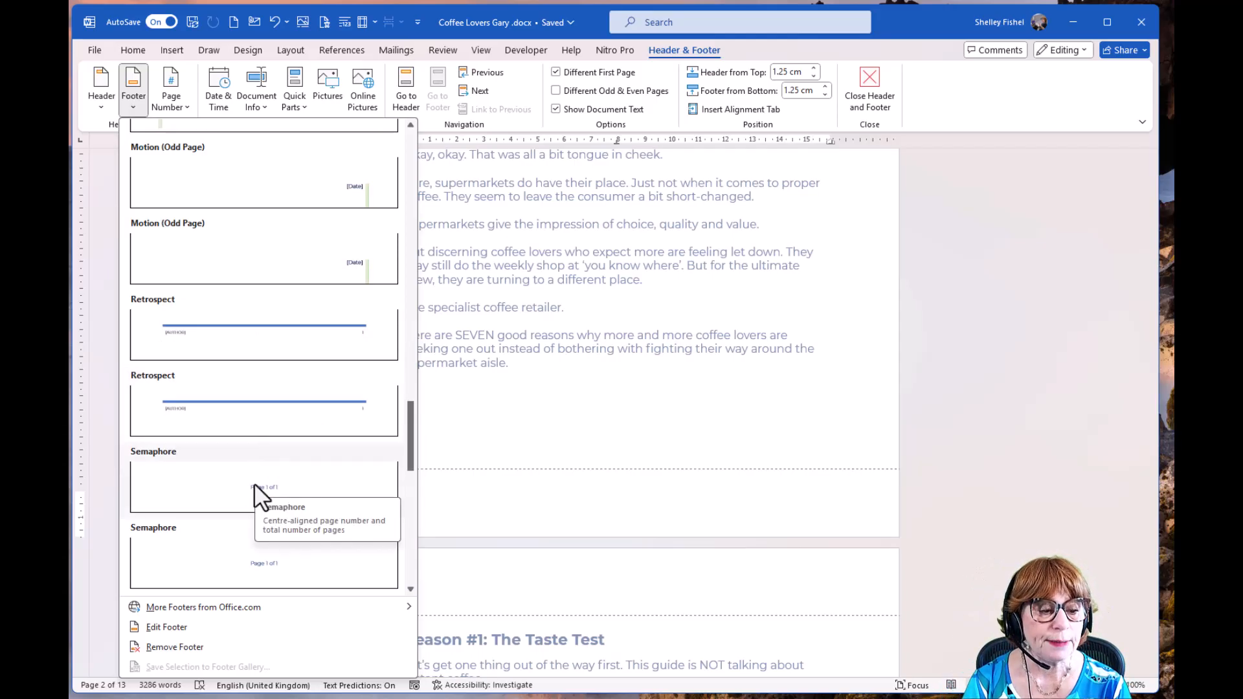
scroll(down, 3)
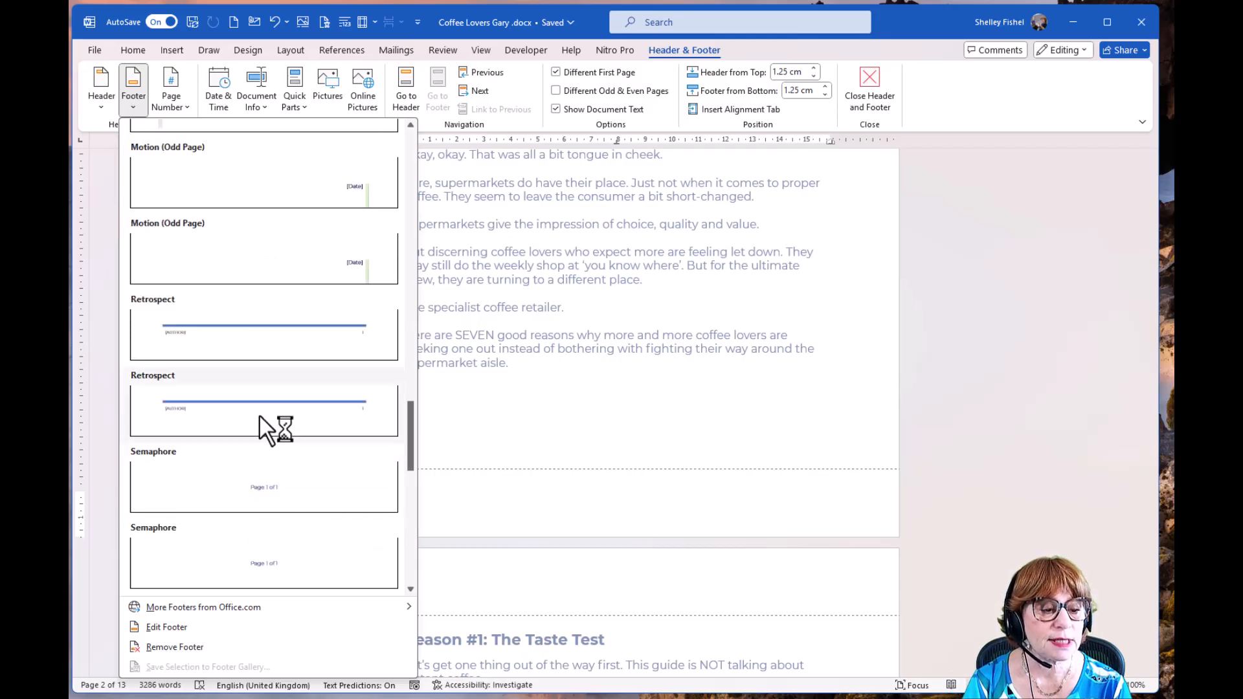
mouse_move(257, 427)
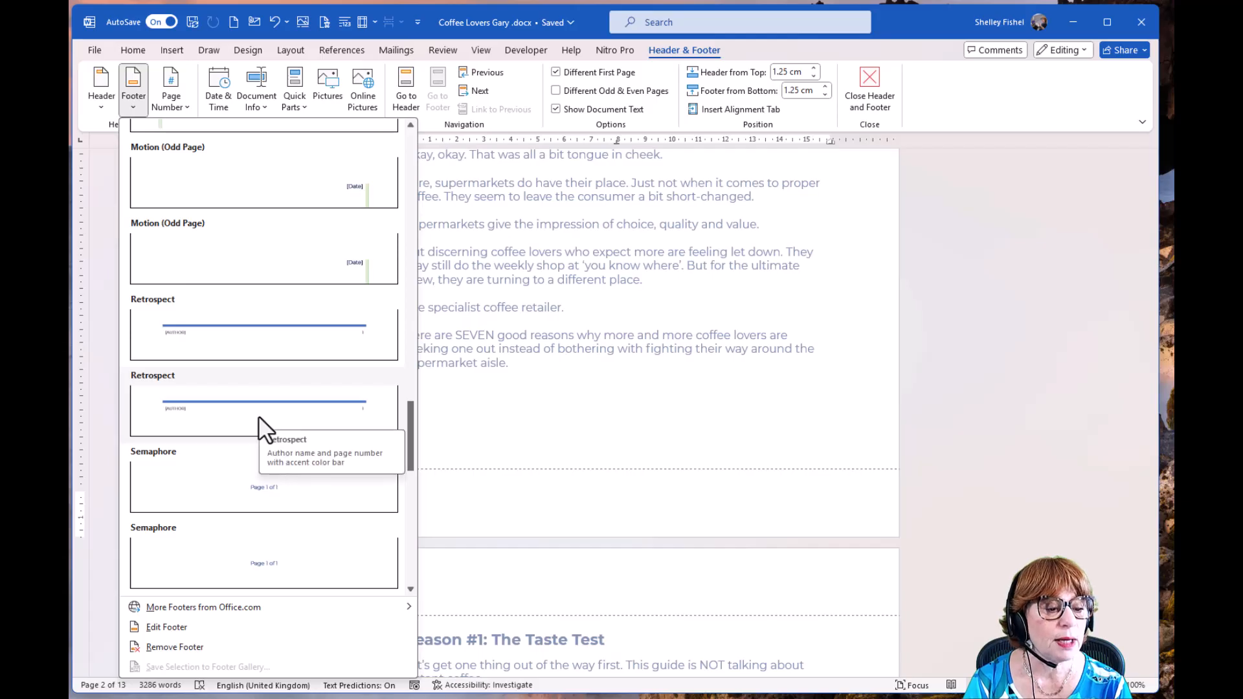
mouse_move(260, 502)
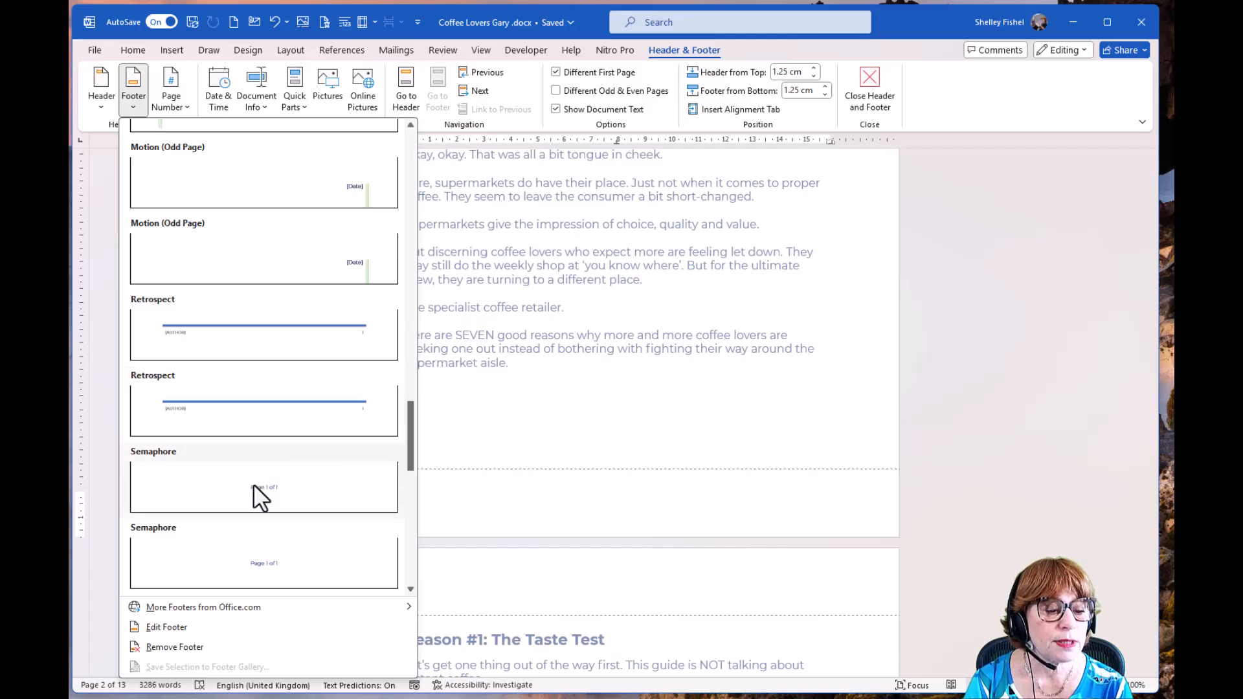
Insert the Semaphore 'Page 1 of 12' footer and colour its text bold dark blue
click(264, 487)
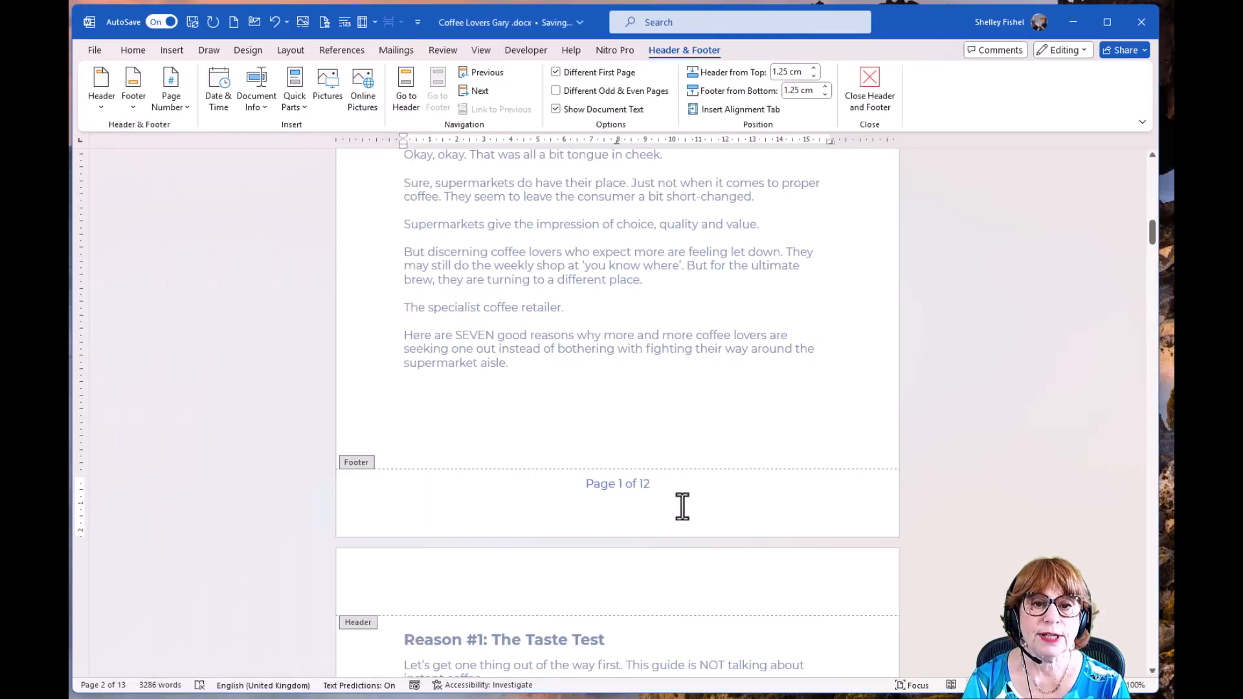
mouse_move(708, 490)
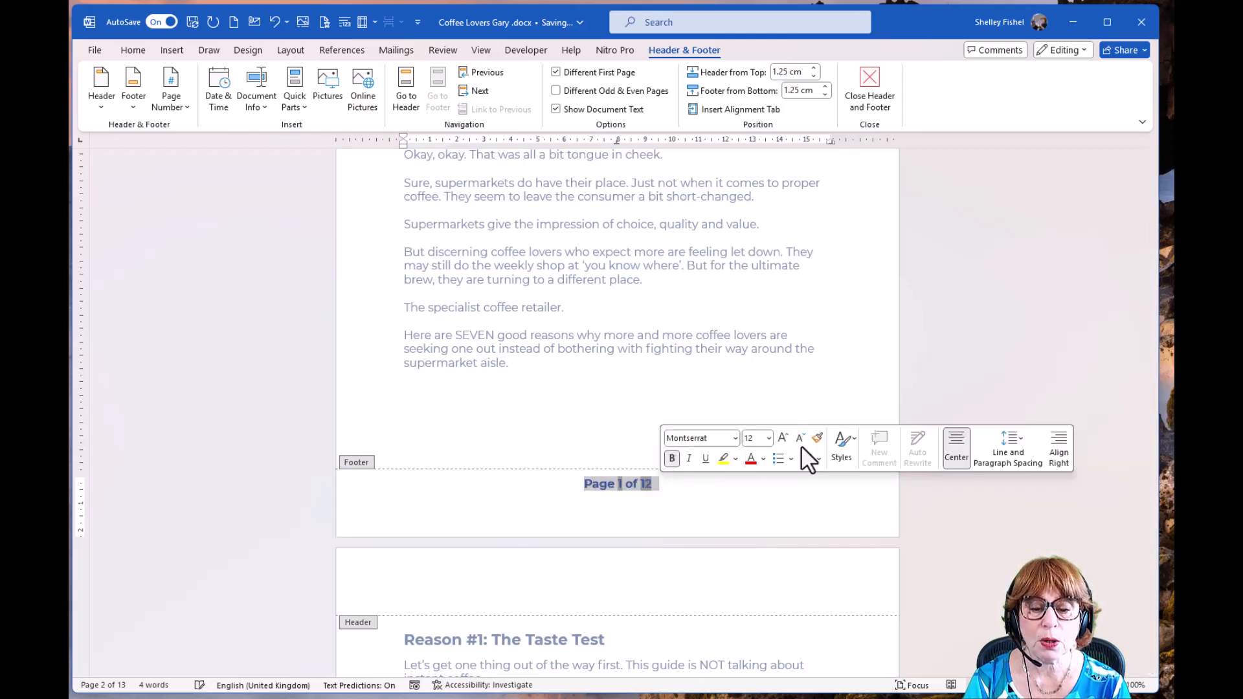
click(762, 458)
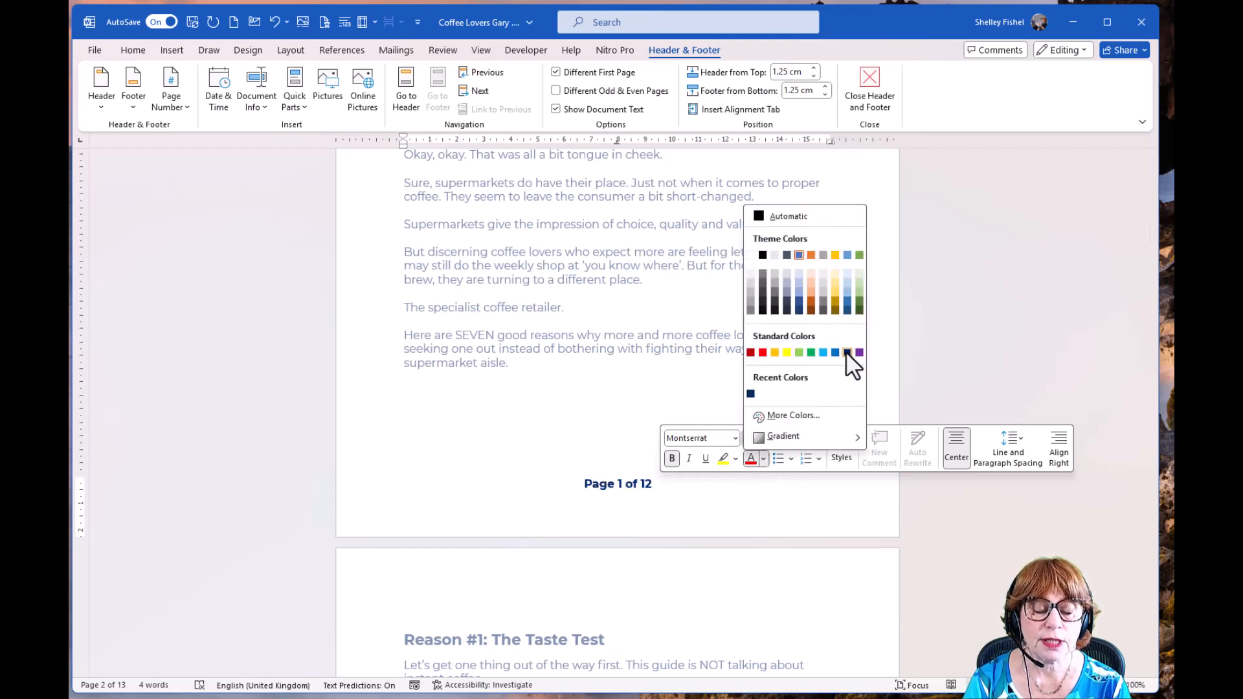
click(846, 352)
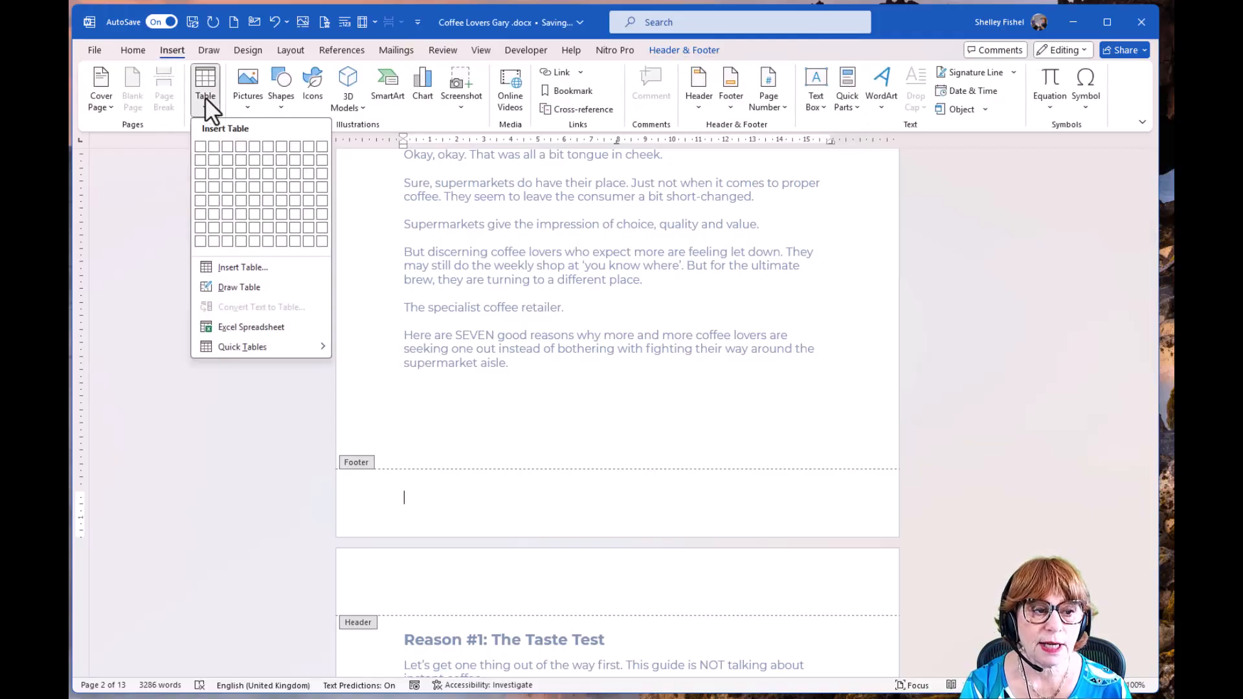
Insert a one-row, two-column table in the footer and remove all its borders
click(212, 146)
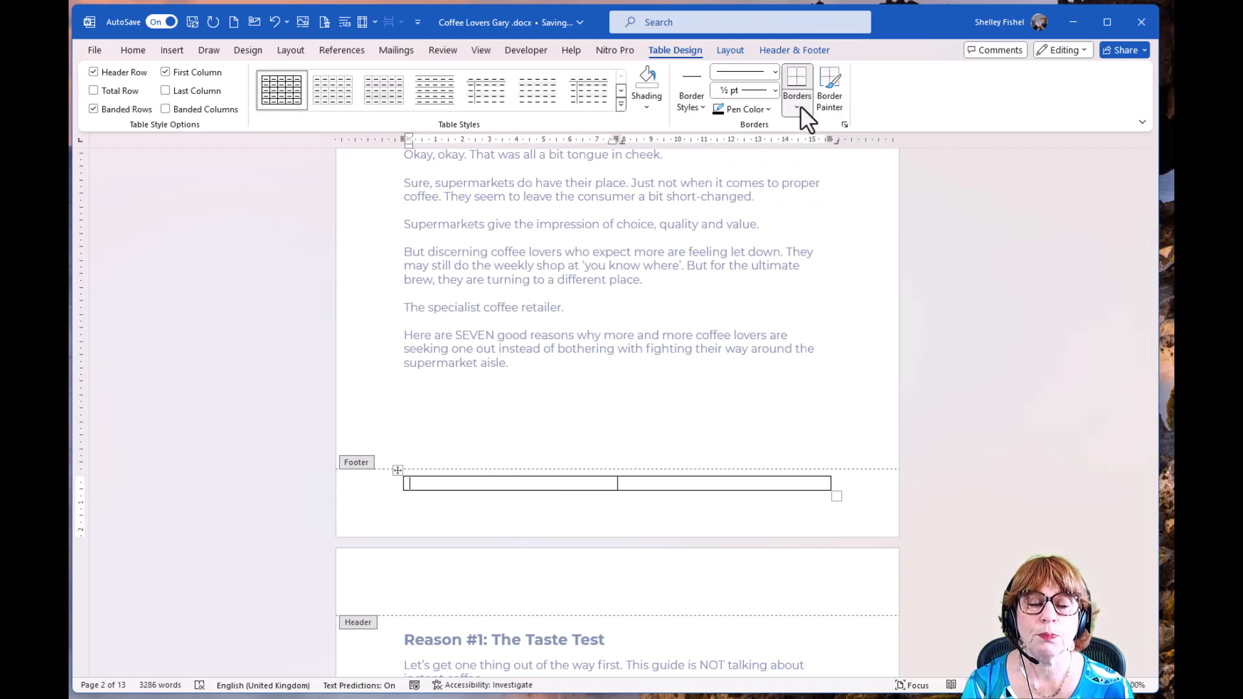
click(797, 85)
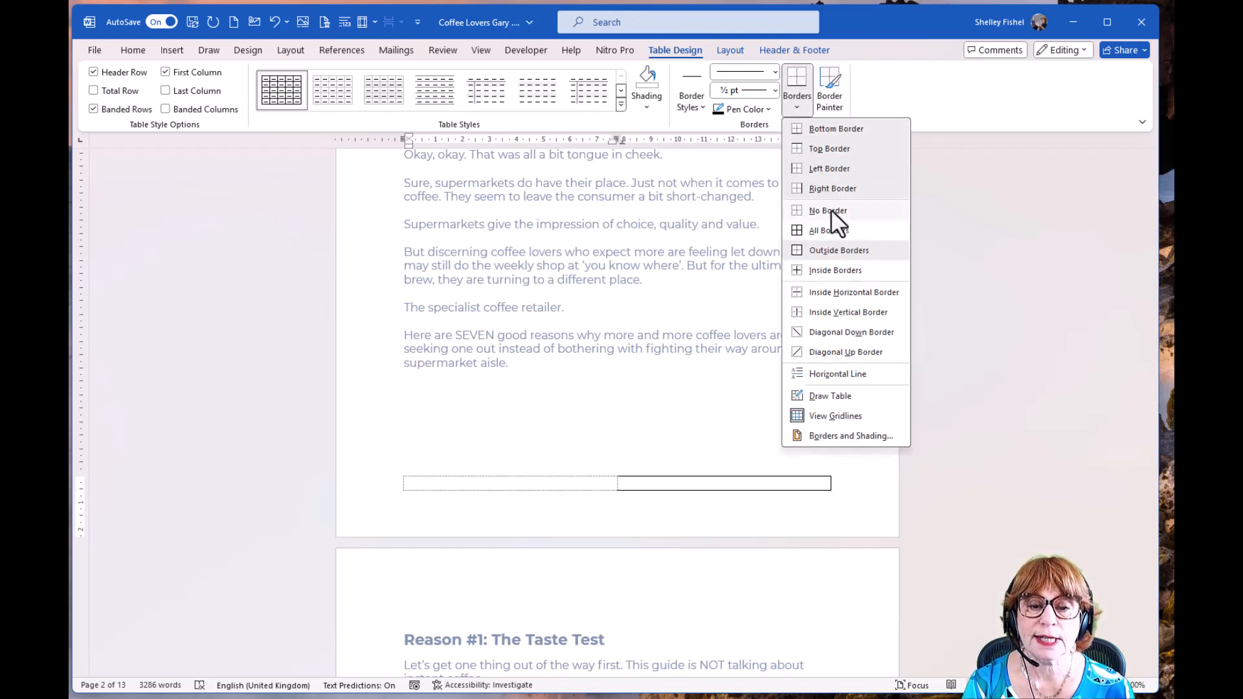
click(826, 210)
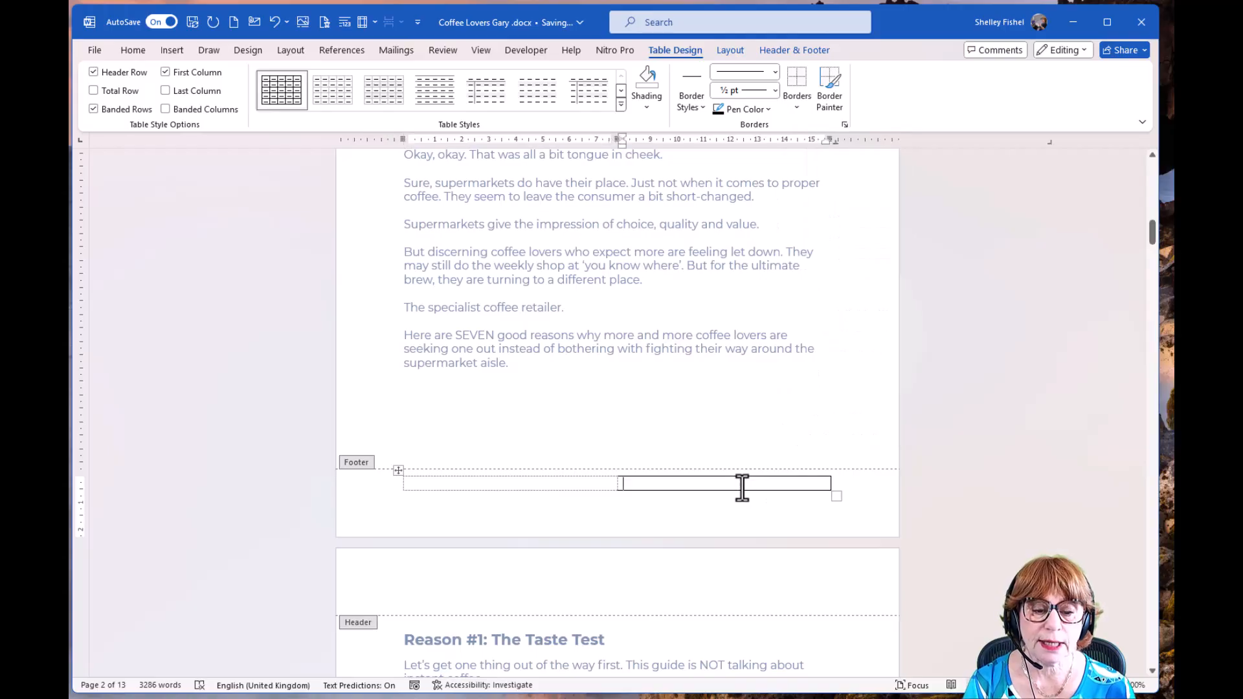
click(796, 79)
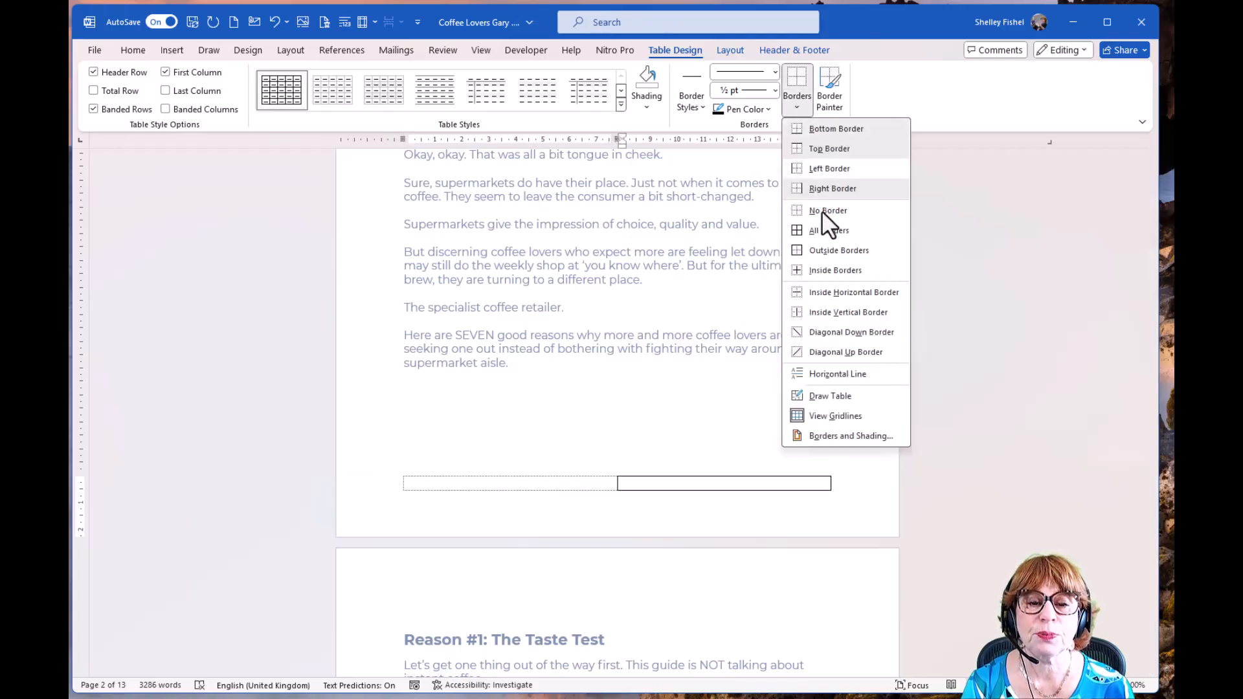
click(826, 210)
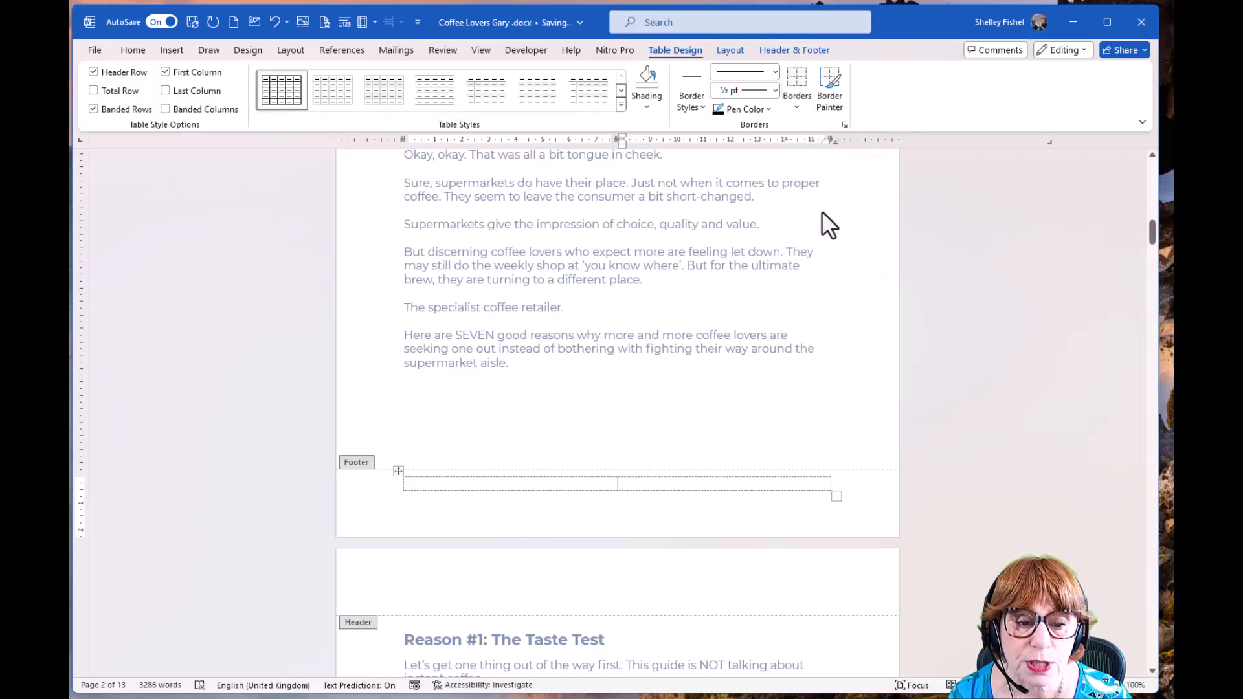
mouse_move(794, 206)
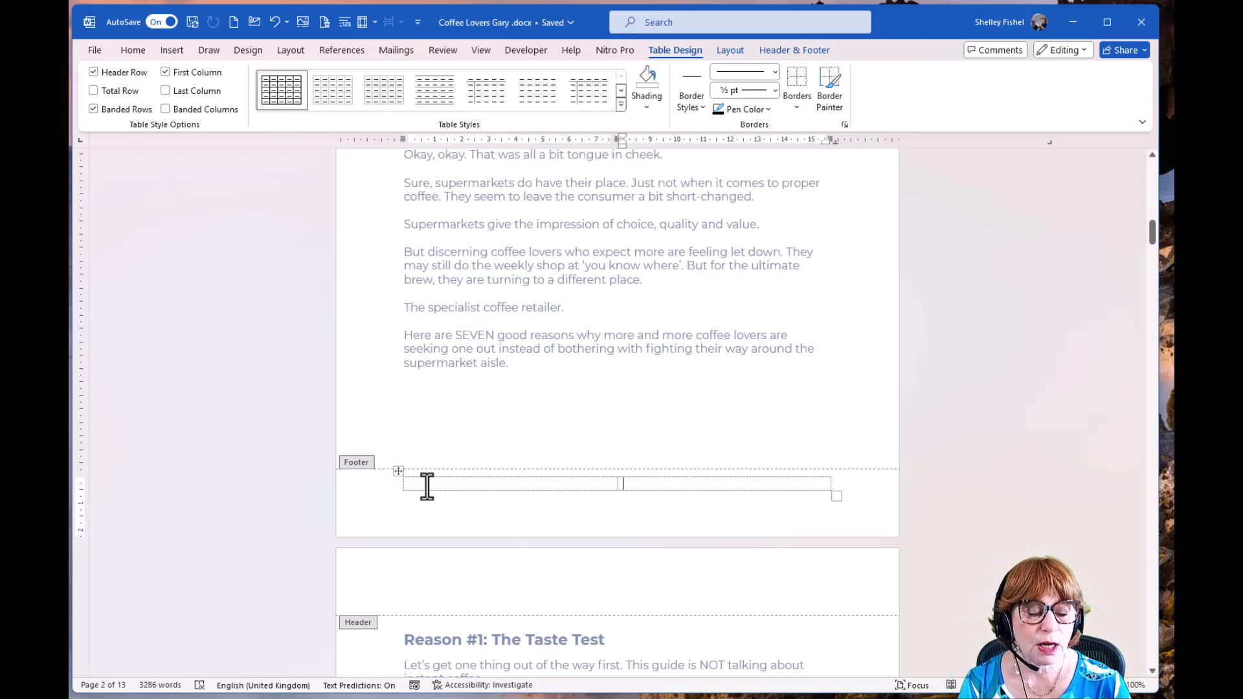
Enter 'Seven Reasons Coffee lovers' in the left cell, fix the misspelling, and right-align the right cell
text(Seven Reasond Coffee)
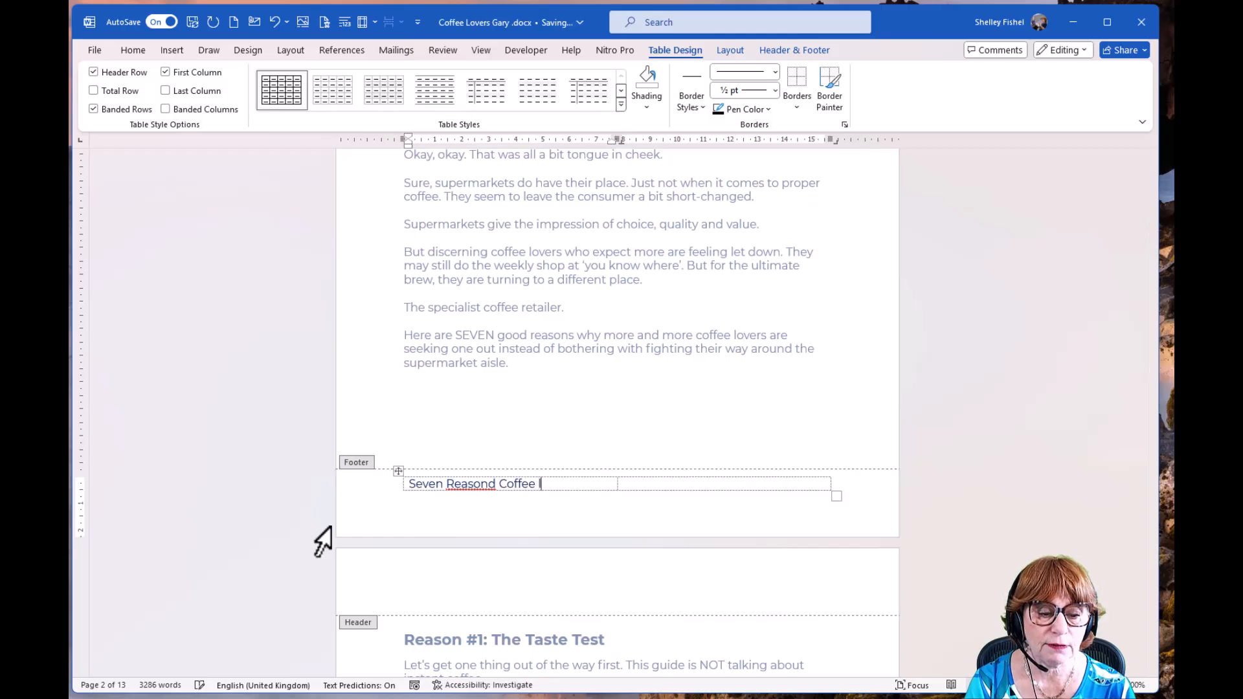
text(lovers)
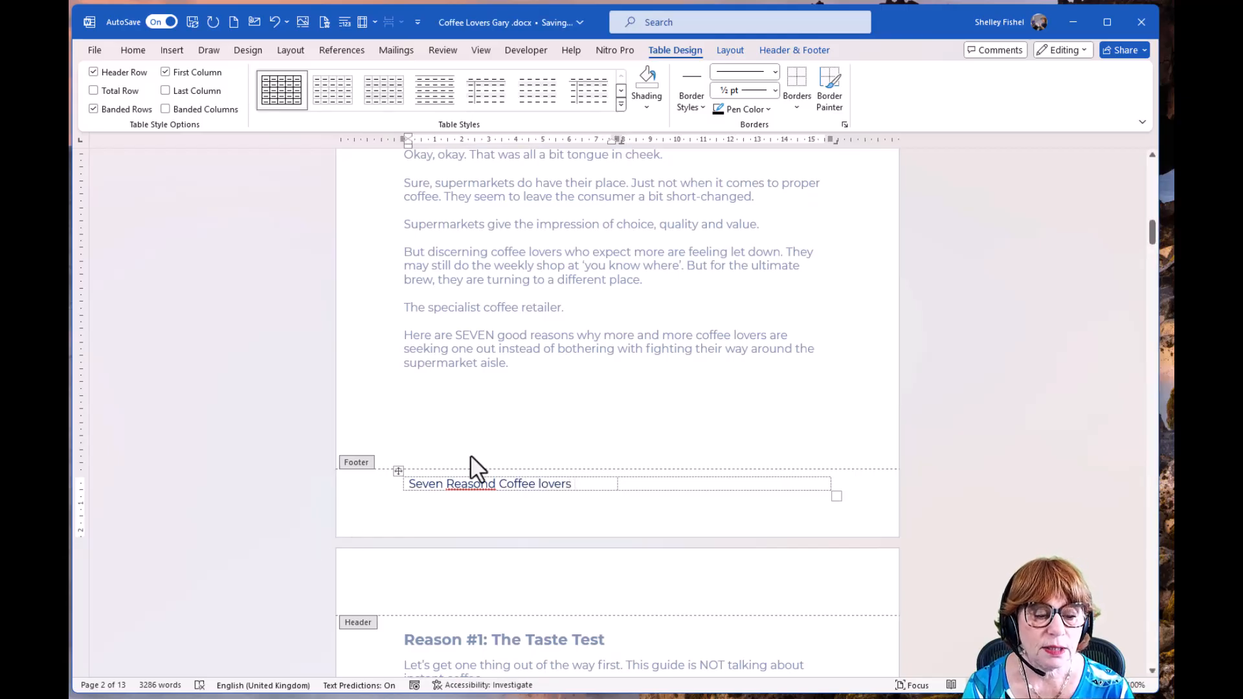
right_click(471, 484)
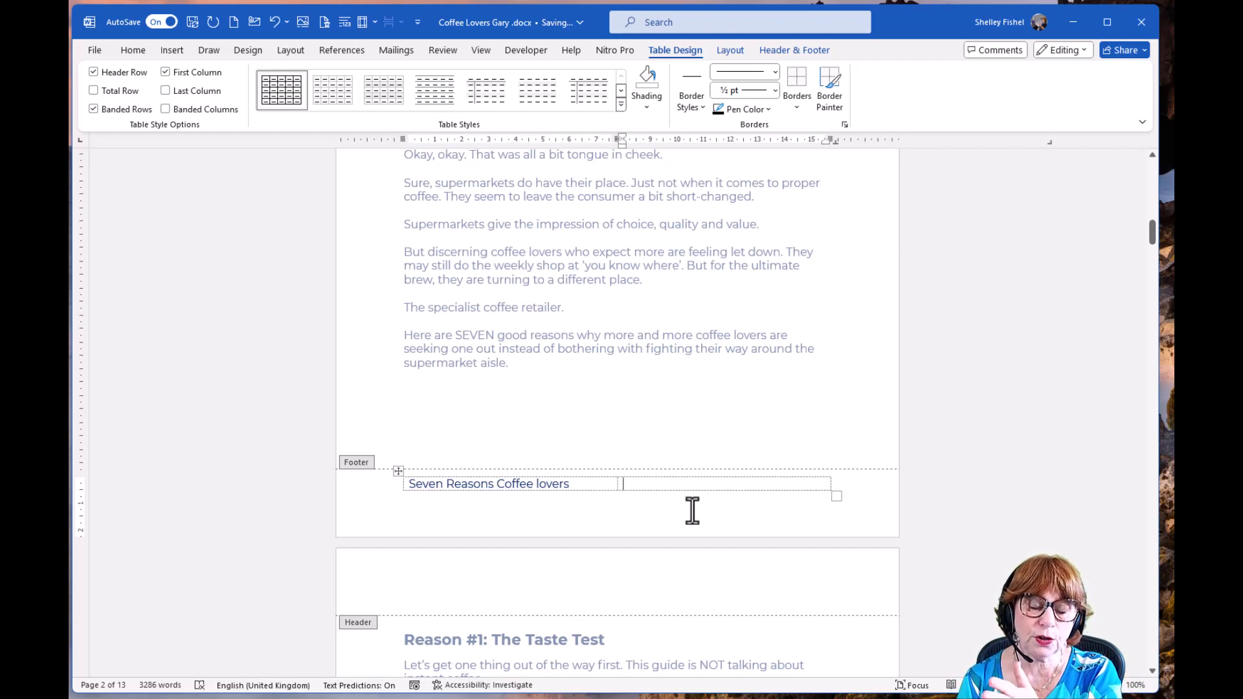
mouse_move(618, 362)
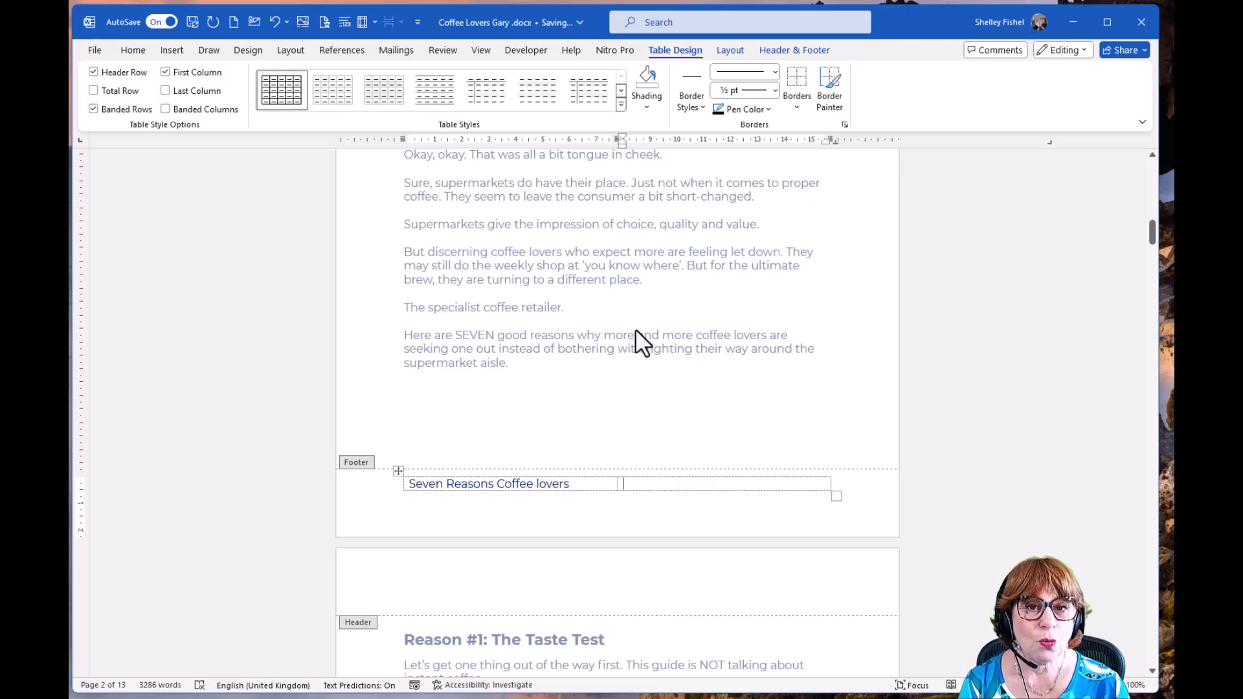
mouse_move(650, 348)
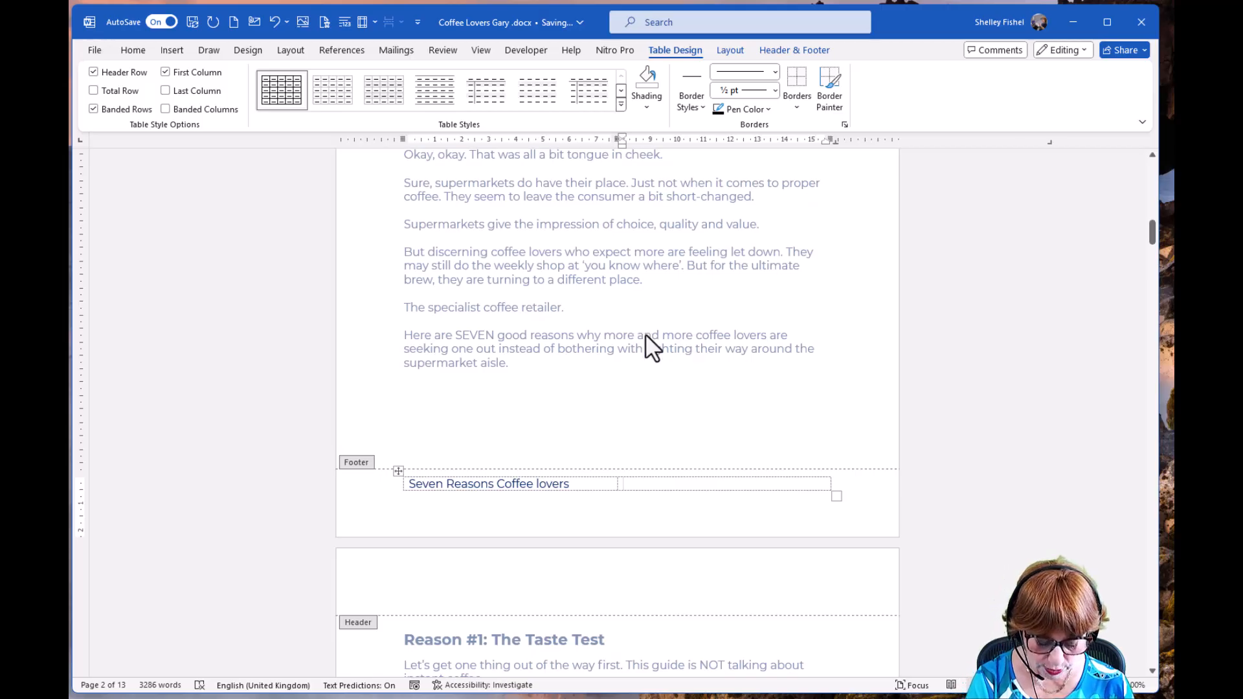
key(Ctrl+R)
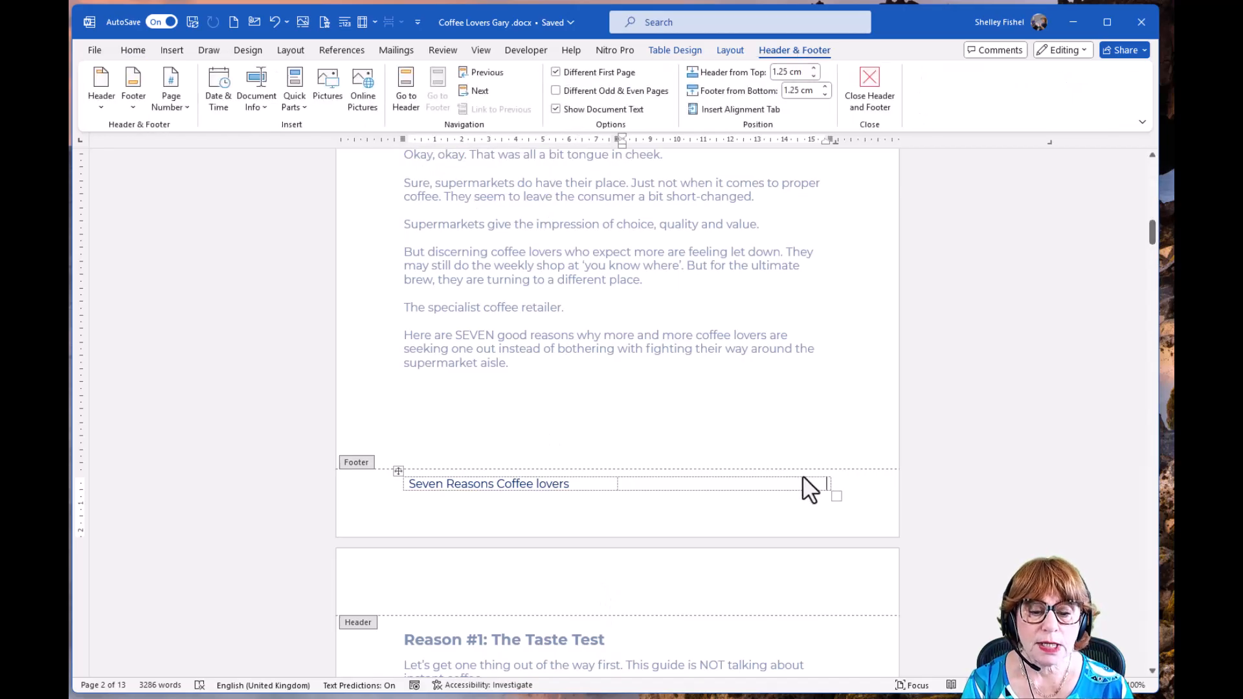
mouse_move(228, 145)
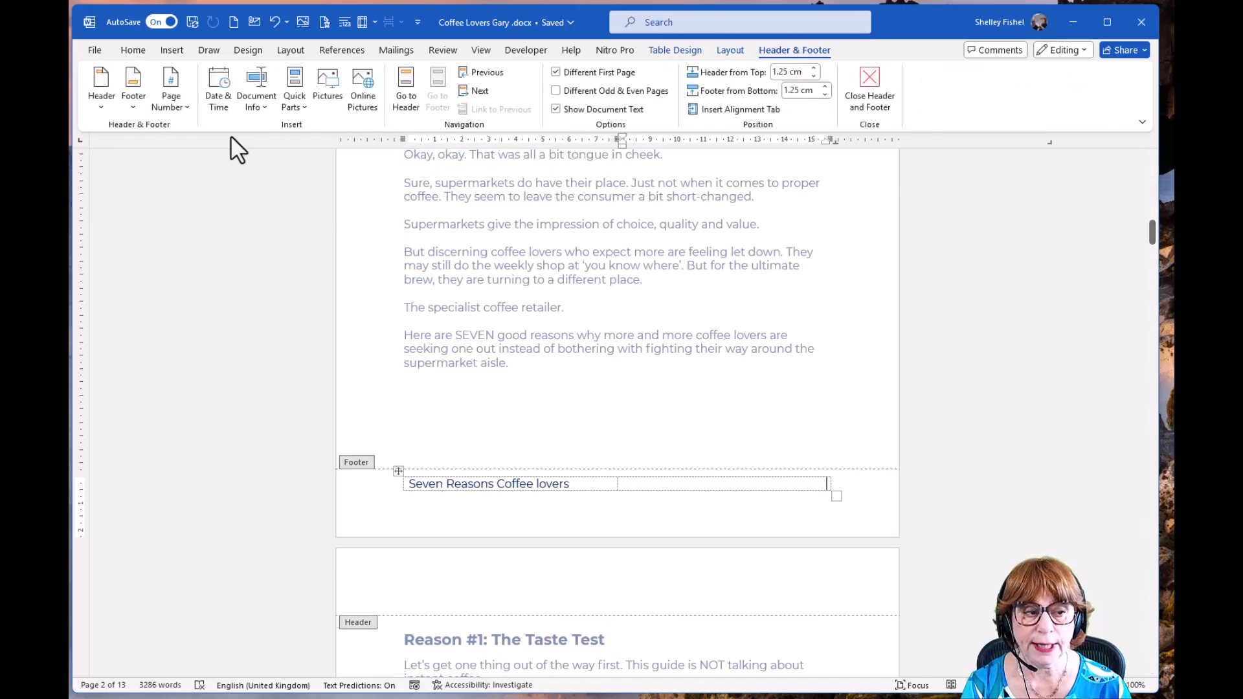
Browse the Page Number > Bottom of Page designs, which wipes the footer table
click(171, 84)
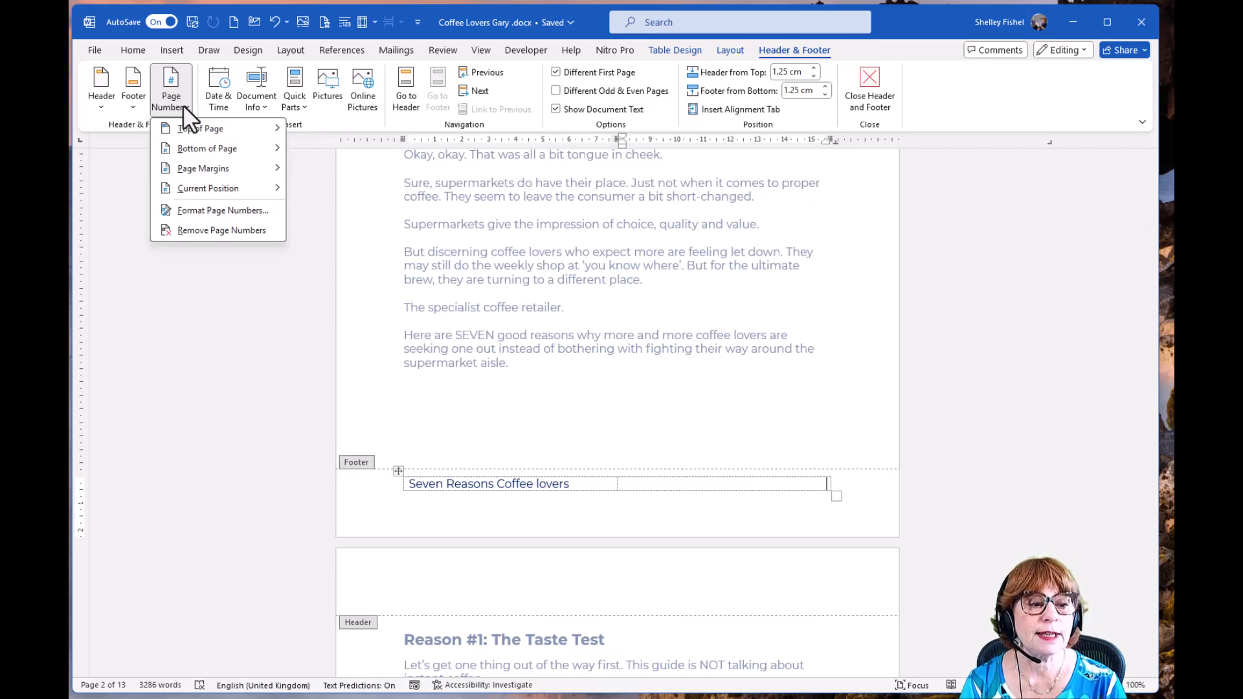
mouse_move(191, 150)
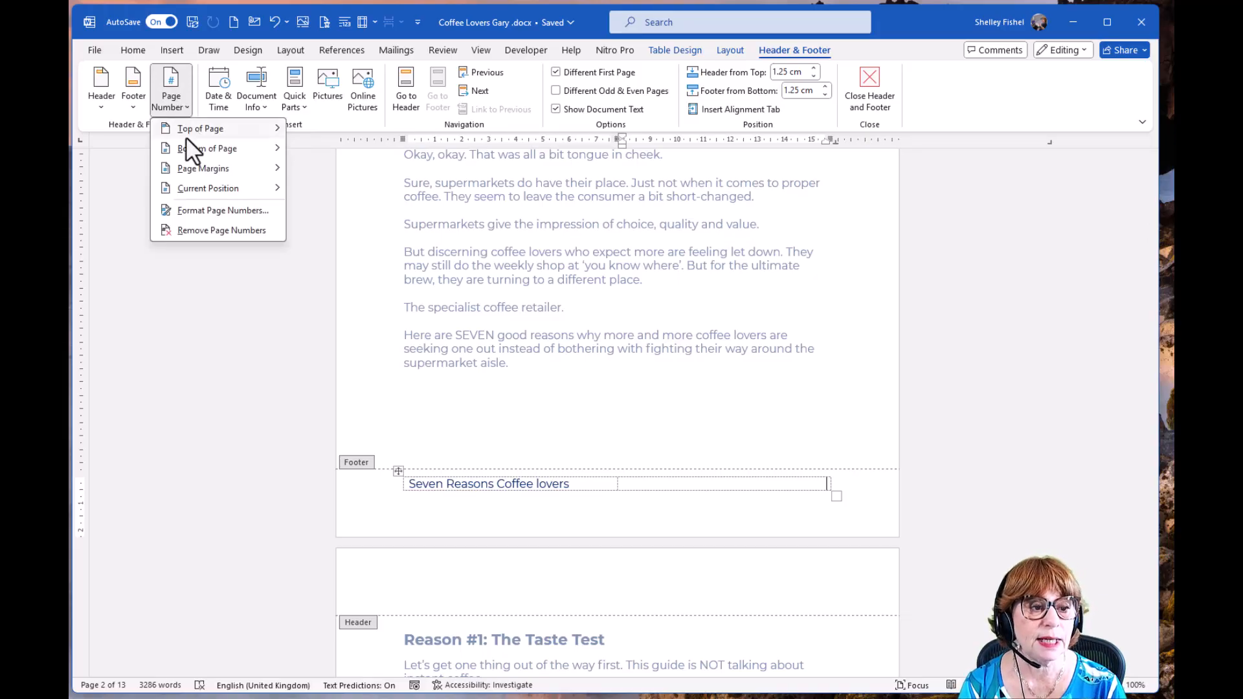
click(207, 148)
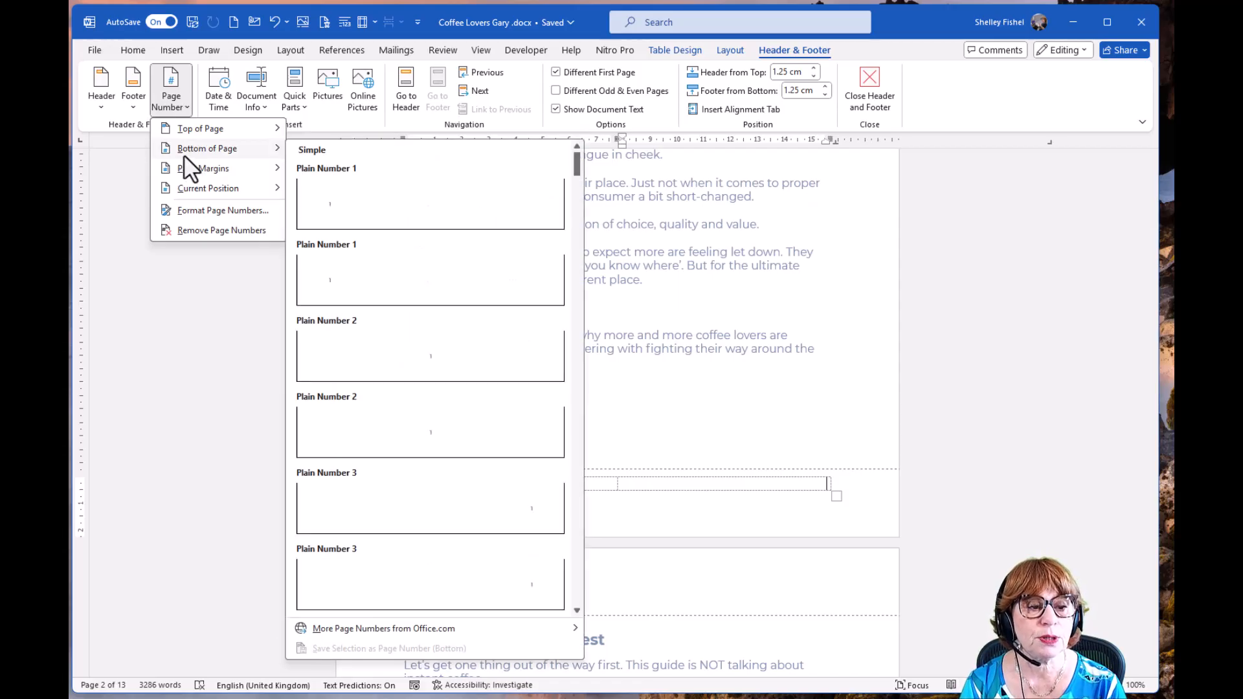
mouse_move(507, 515)
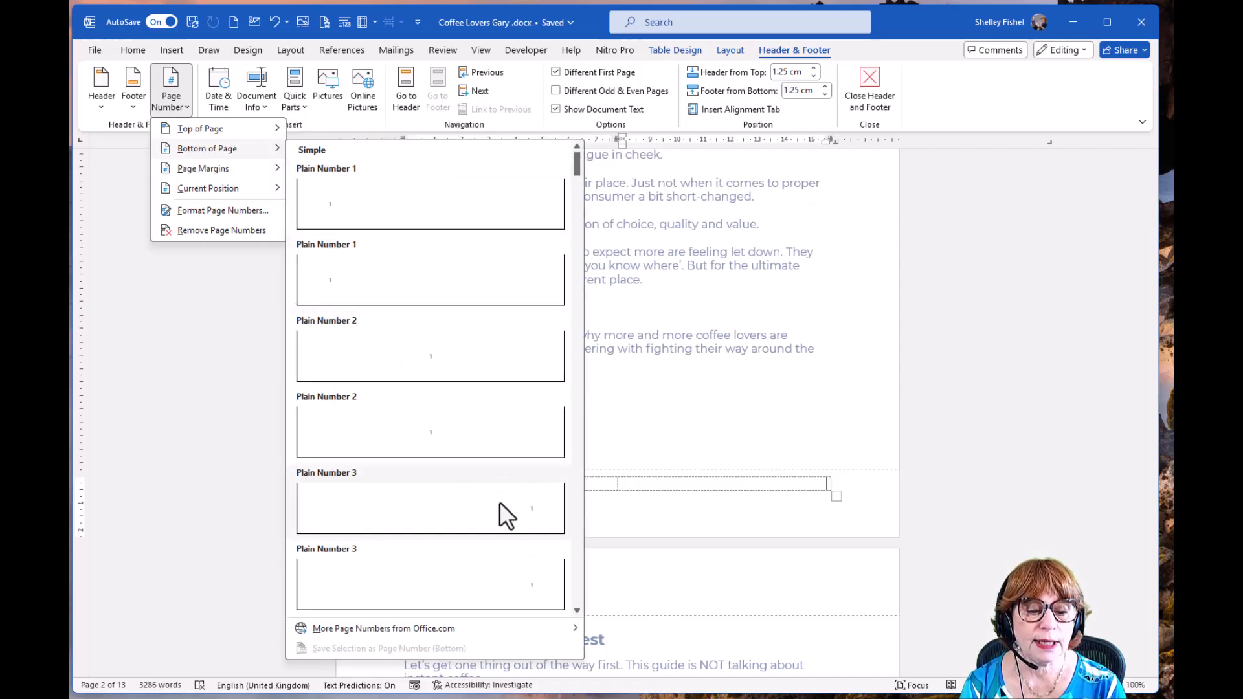
scroll(down, 3)
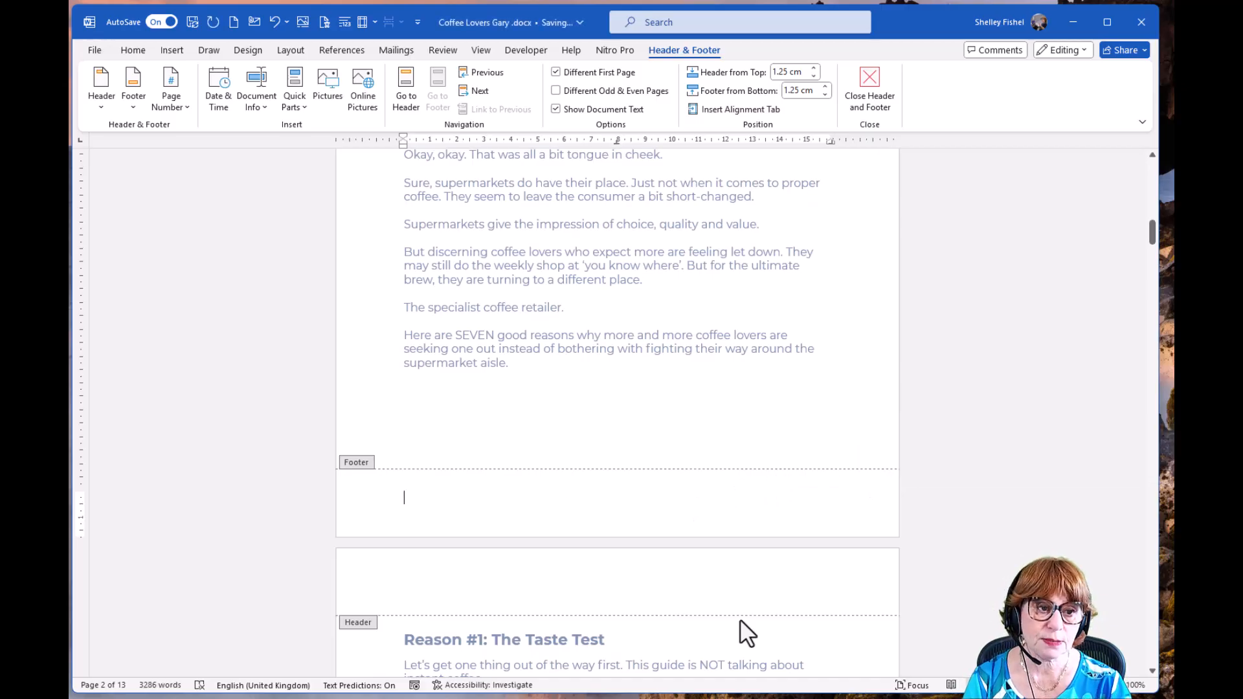
Undo to restore the footer table and enter 'Seven Reasons' in its left cell
click(171, 49)
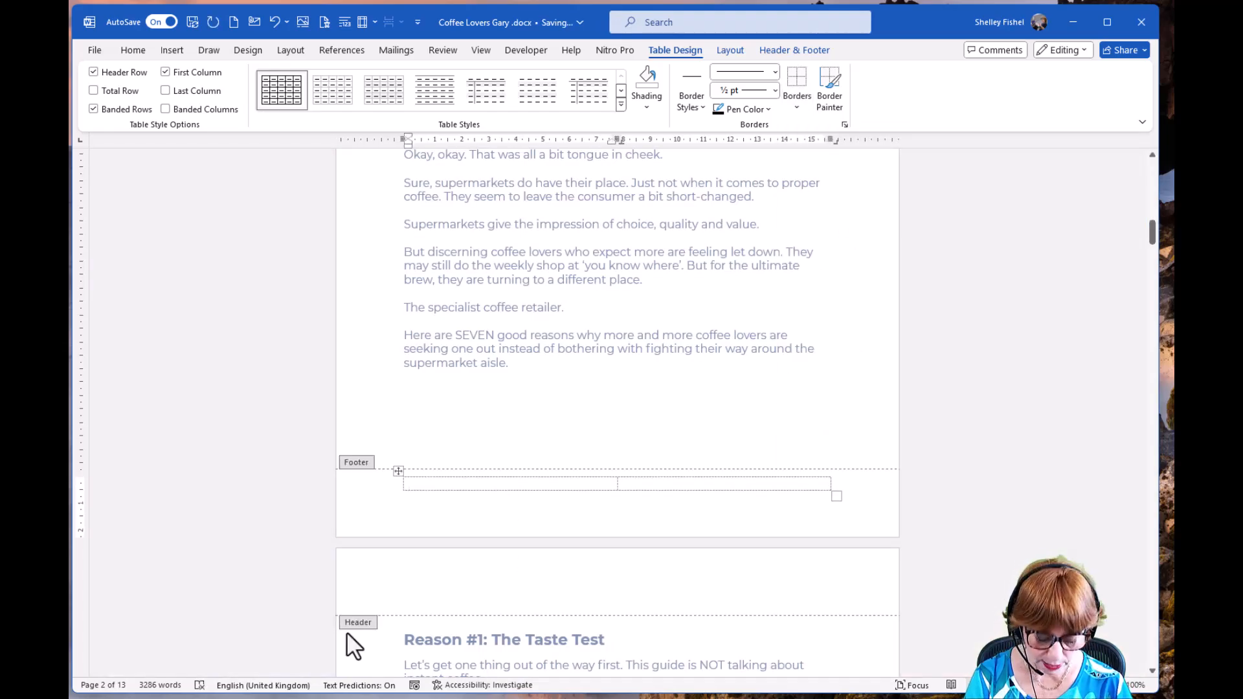
text(Seven Reasons)
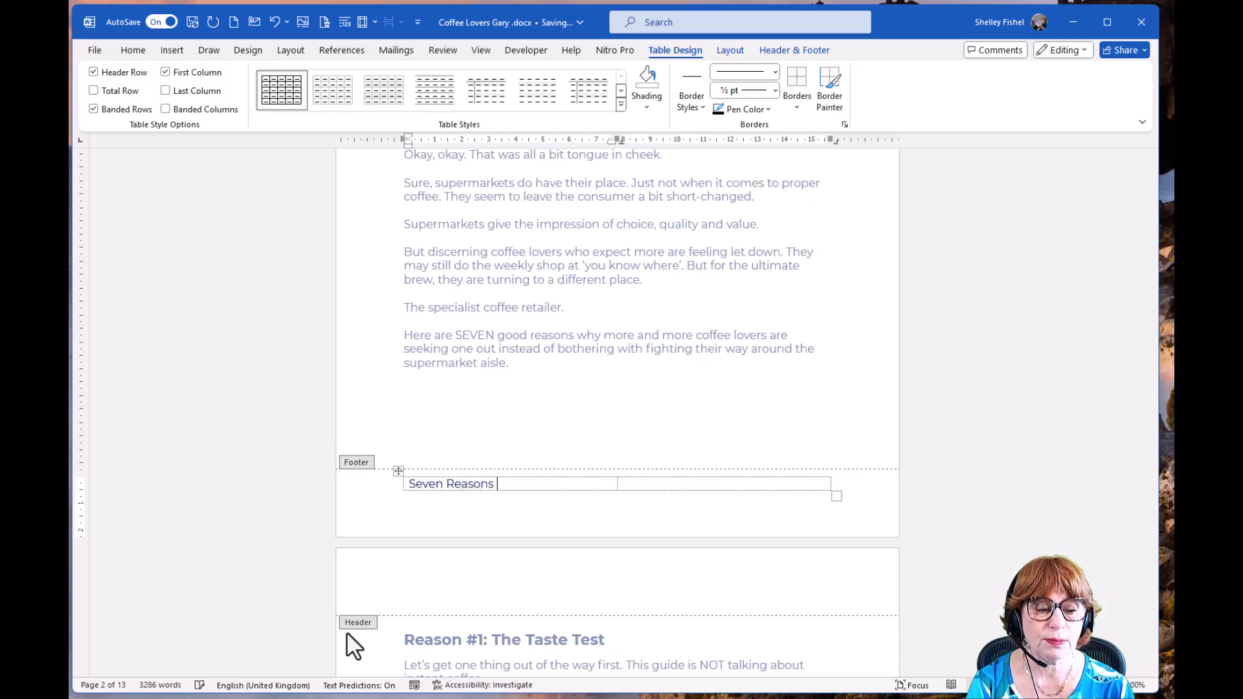
double_click(433, 484)
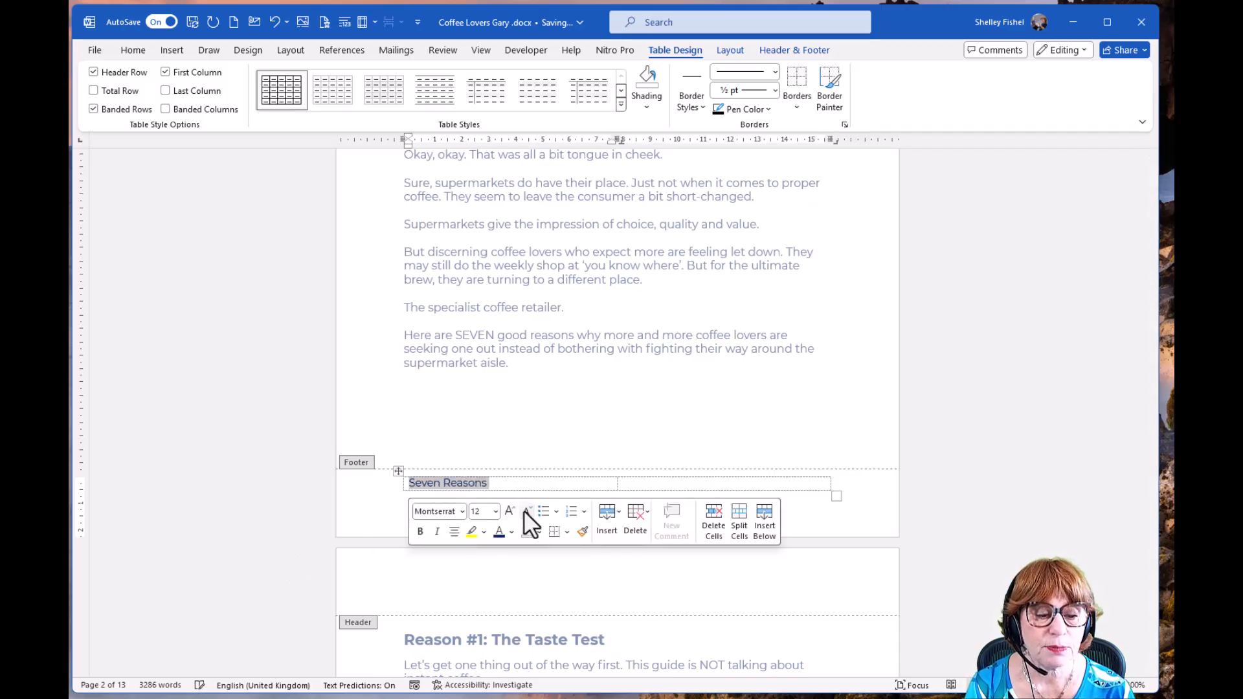
click(524, 511)
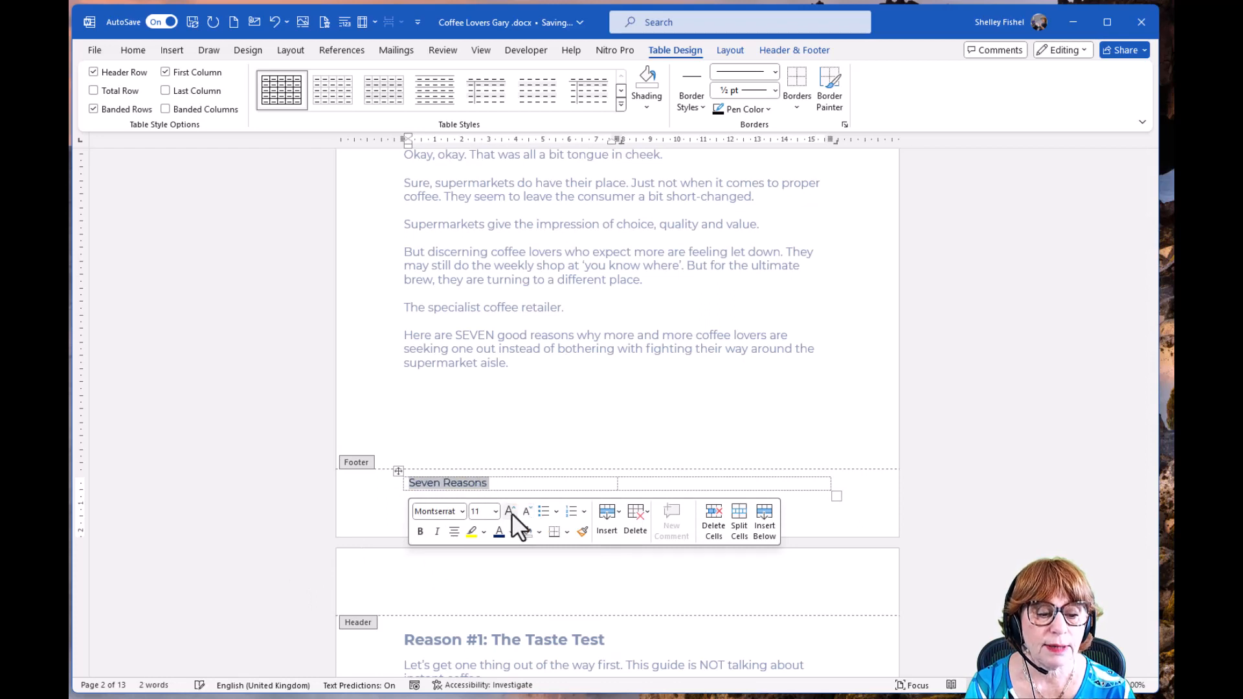
Right-align the empty right-hand footer cell ready for the page number
click(668, 530)
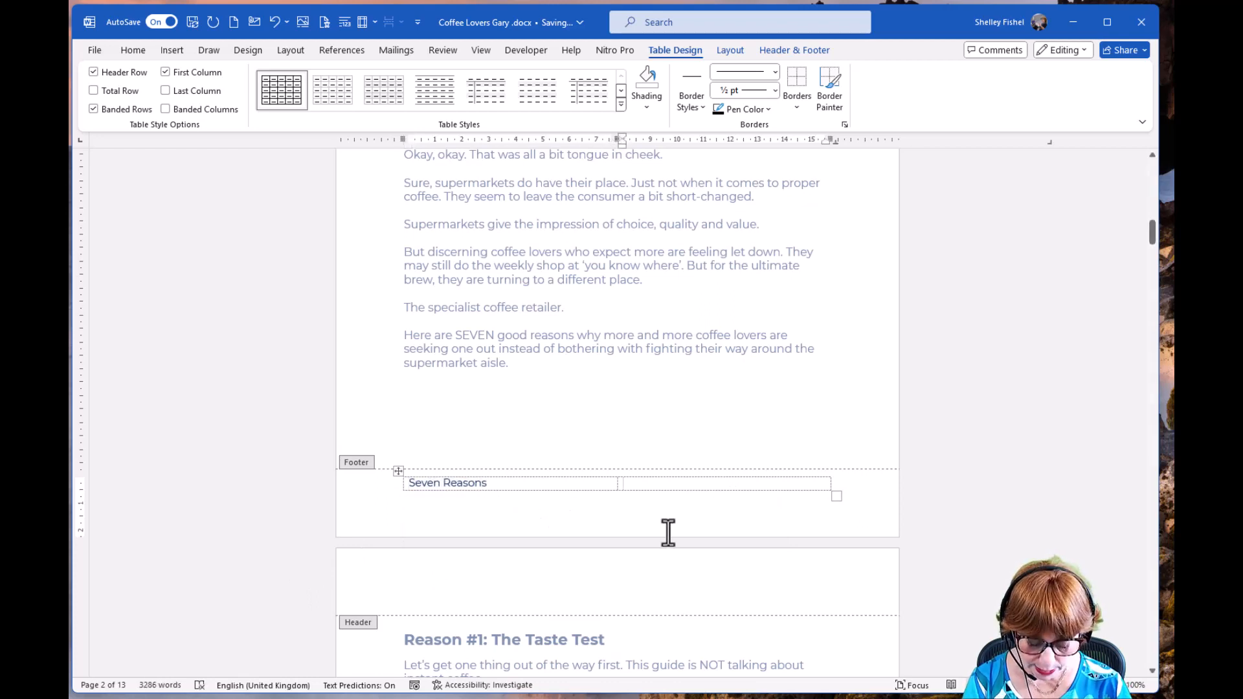
key(Ctrl+R)
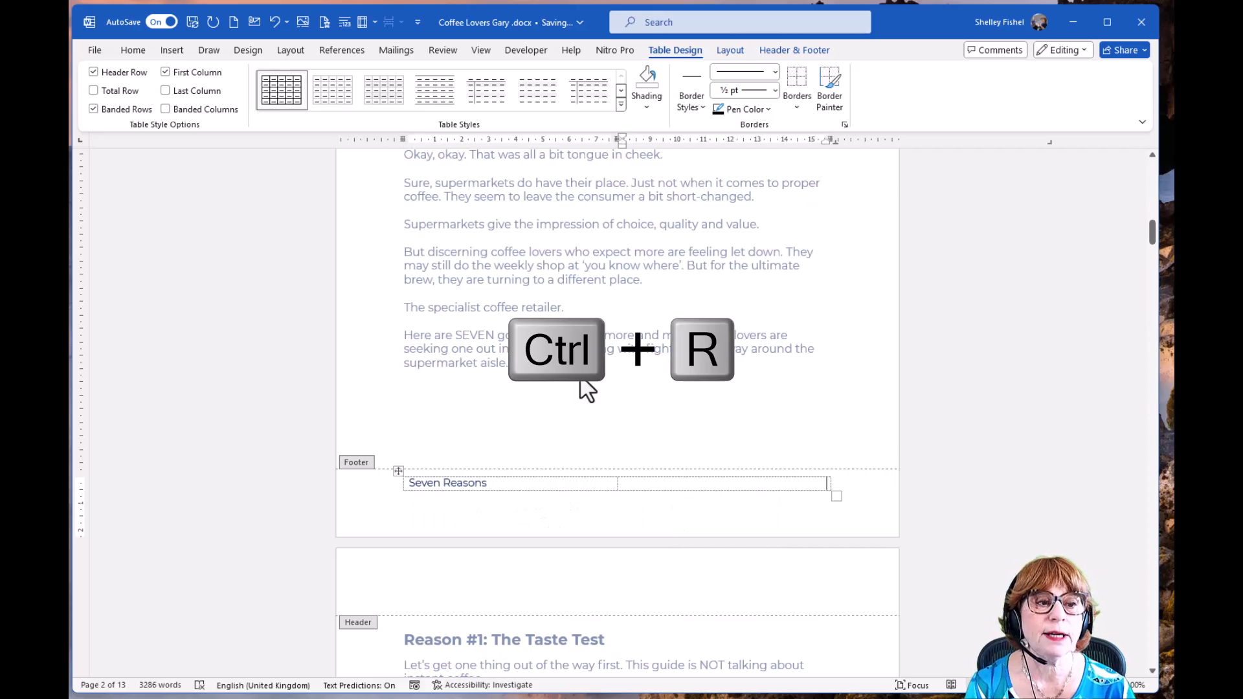
click(795, 49)
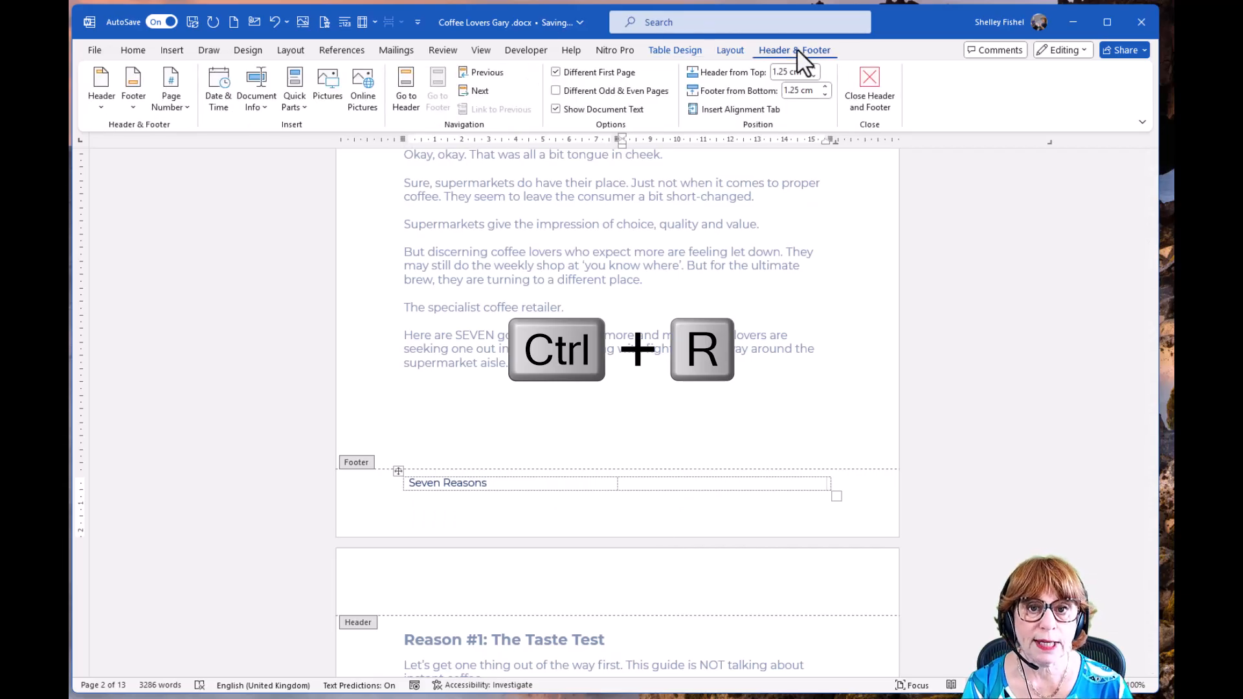
key(Ctrl+r)
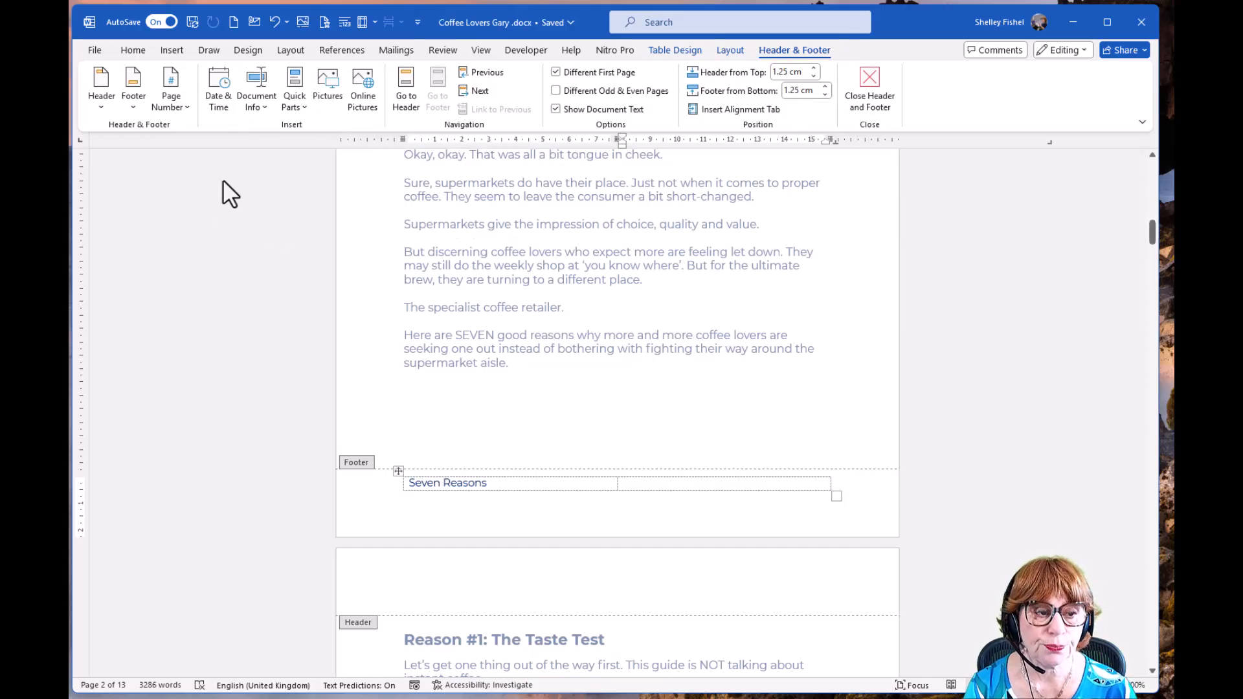
mouse_move(257, 84)
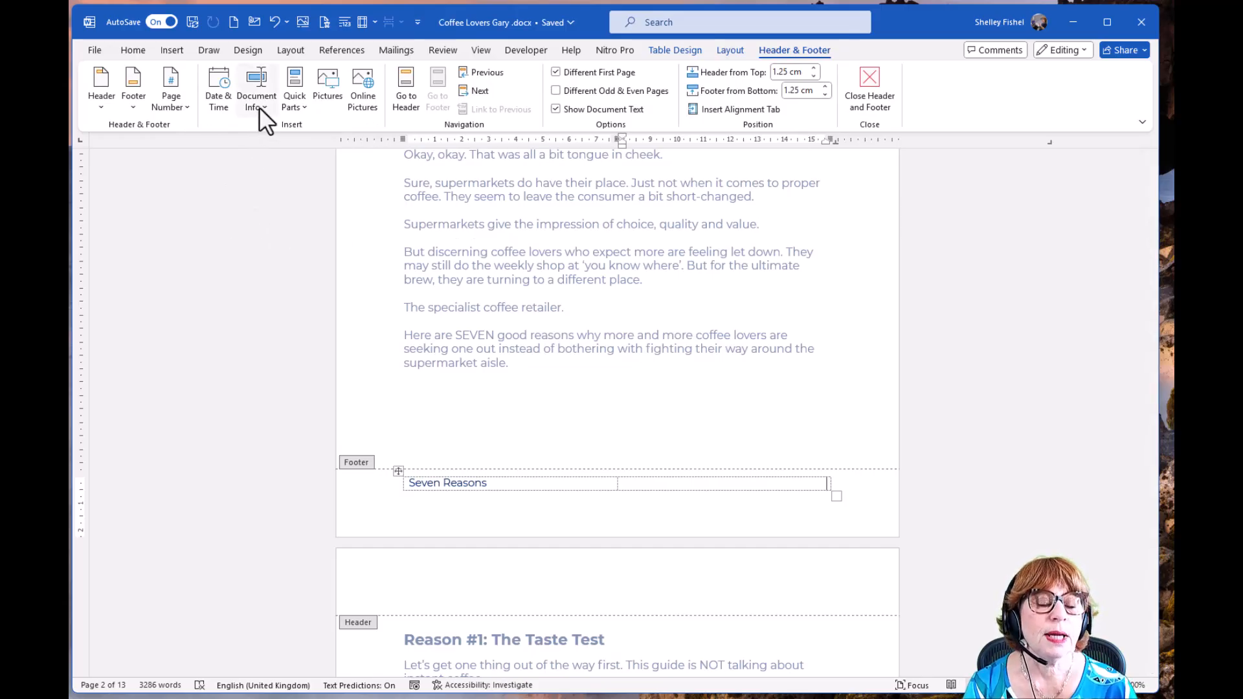
Insert a Page field in 1, 2, 3 format into the right cell via Document Info > Field
click(256, 83)
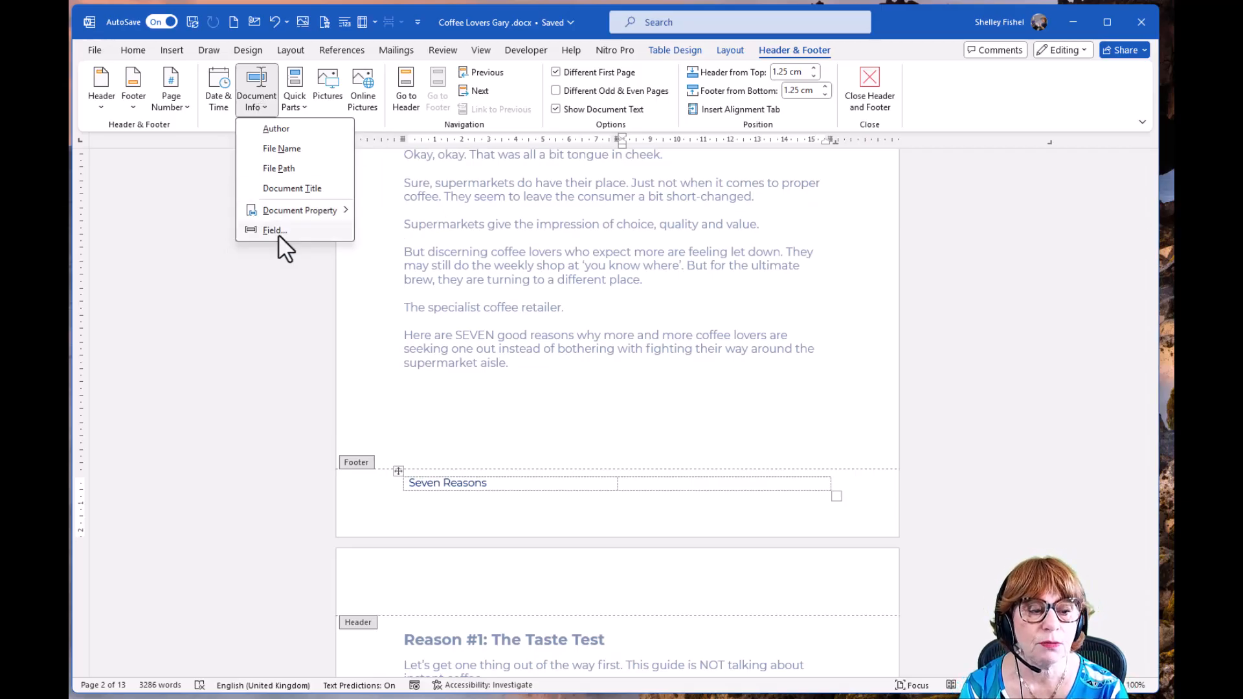
click(275, 230)
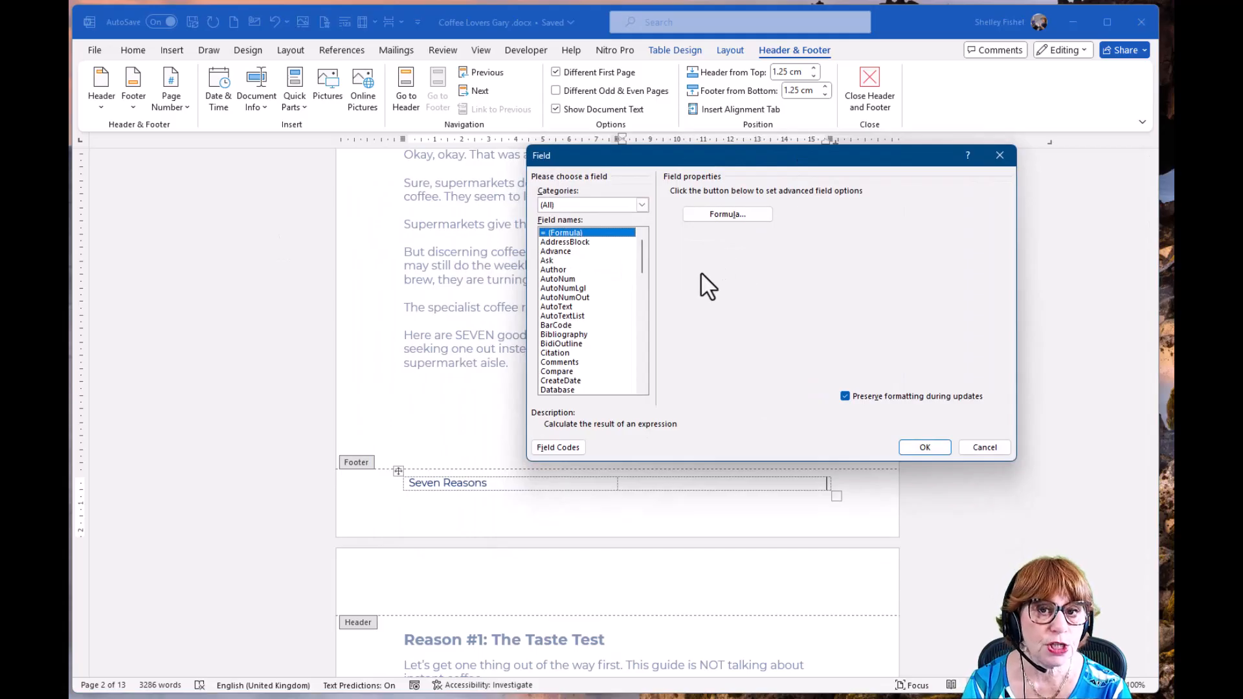
click(562, 316)
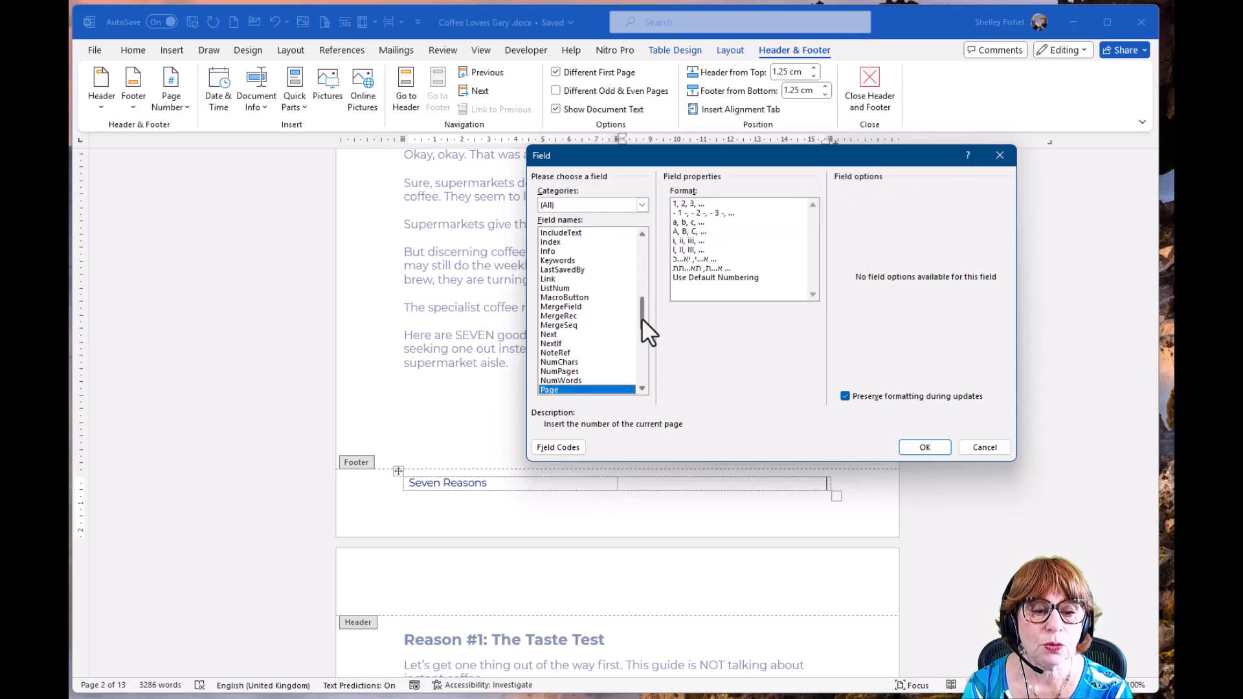
mouse_move(632, 339)
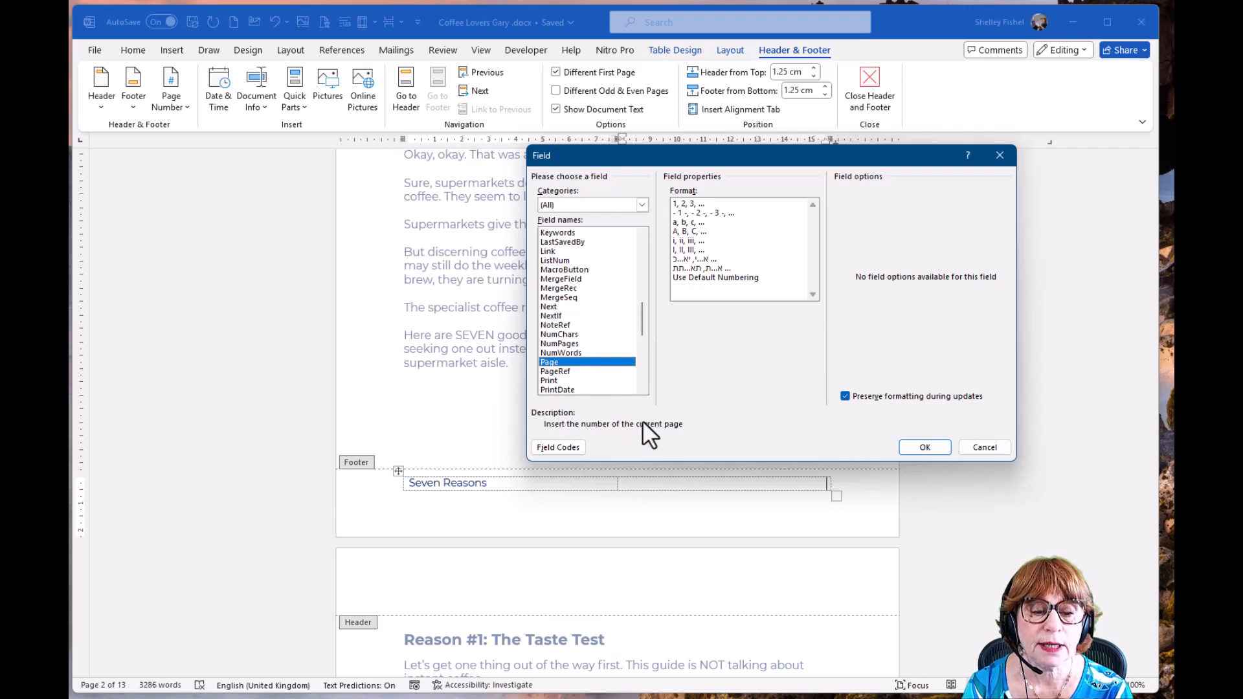
mouse_move(603, 386)
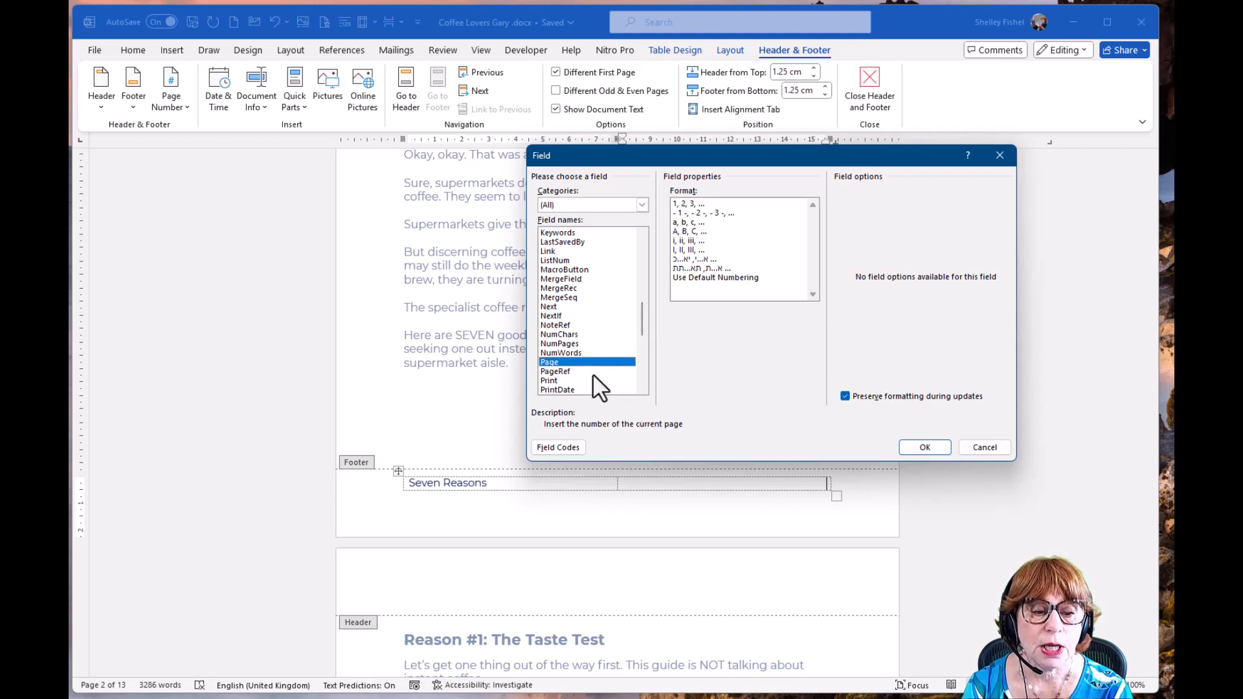
click(554, 370)
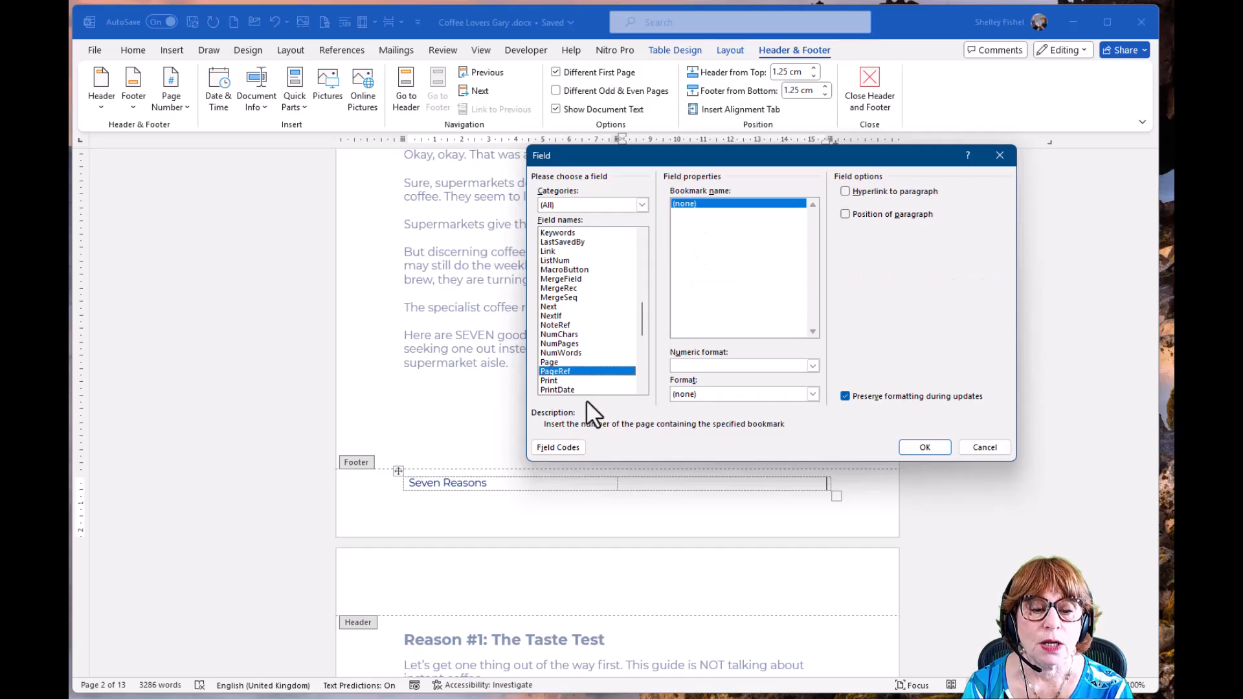
mouse_move(673, 440)
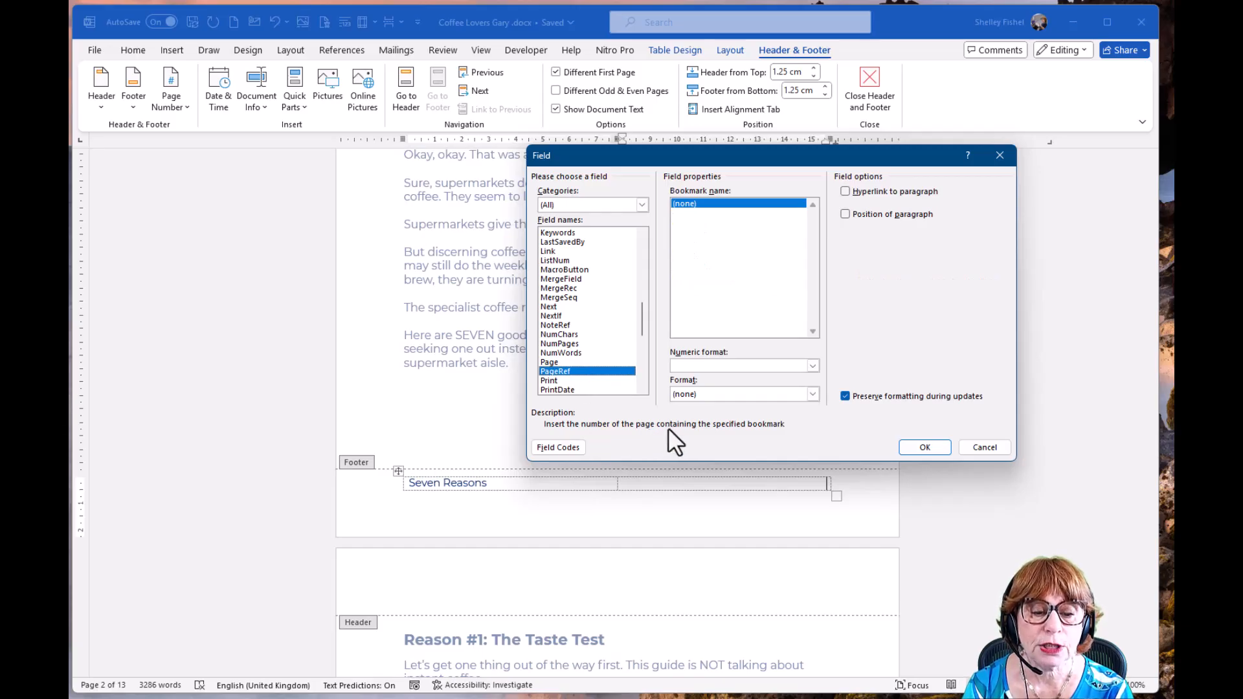
click(548, 362)
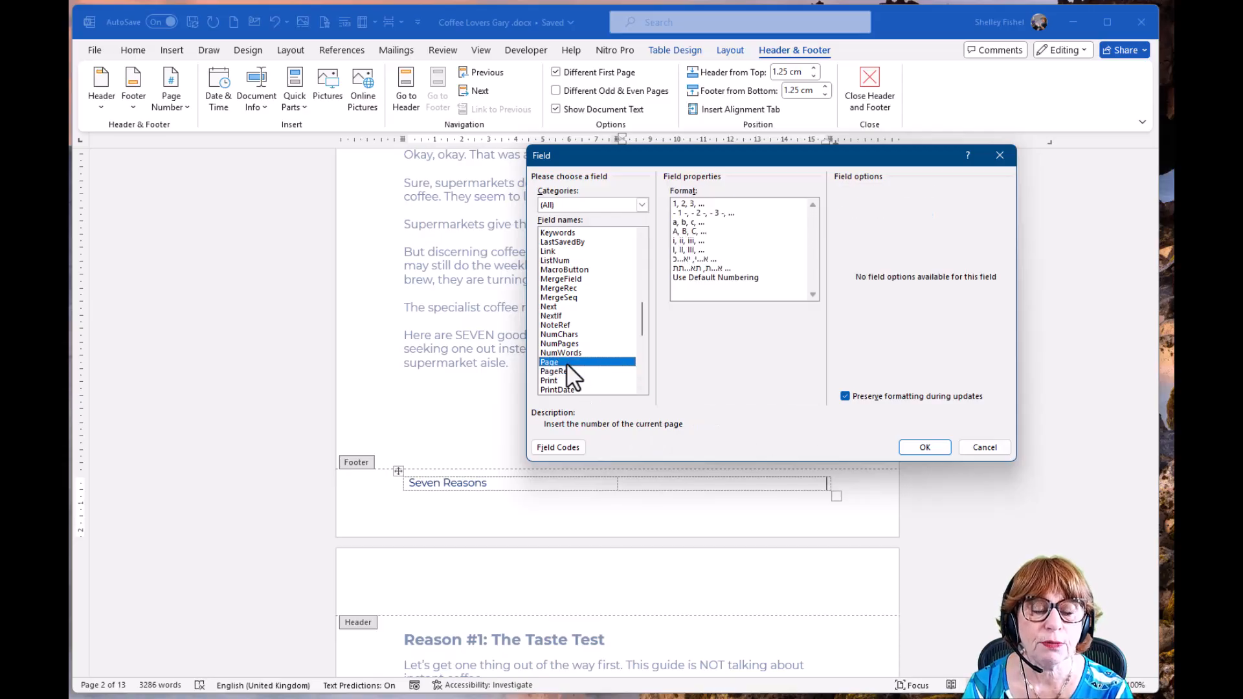
click(695, 204)
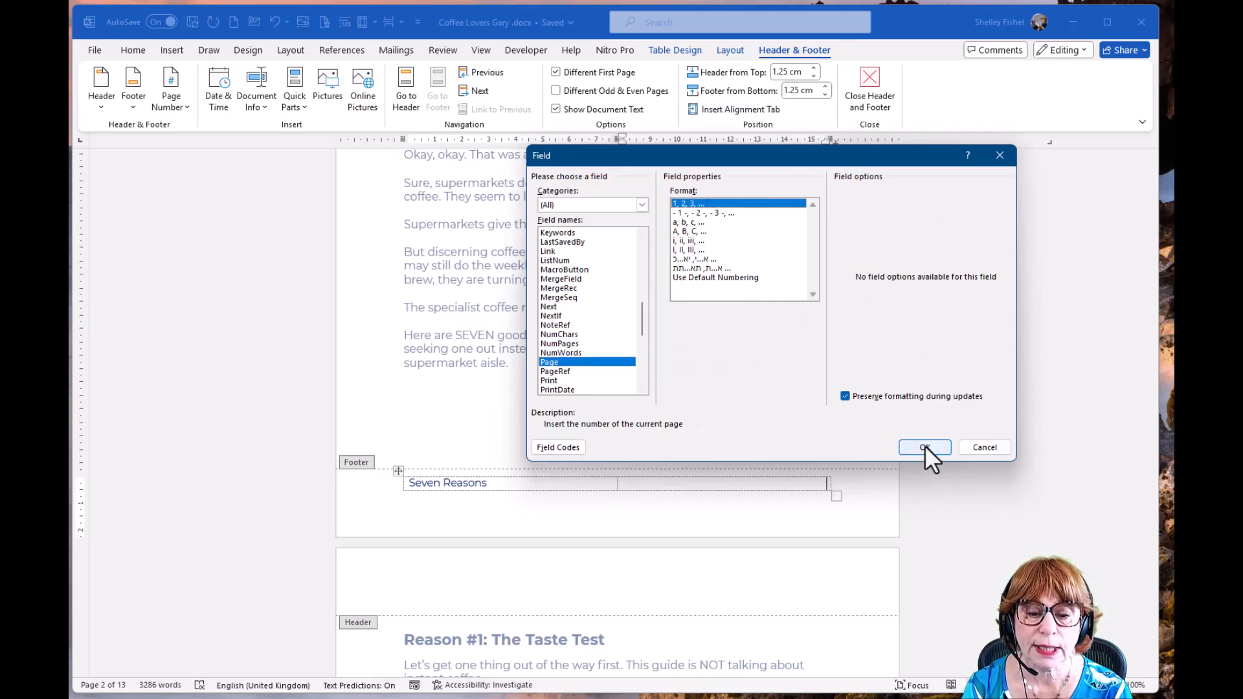
click(924, 447)
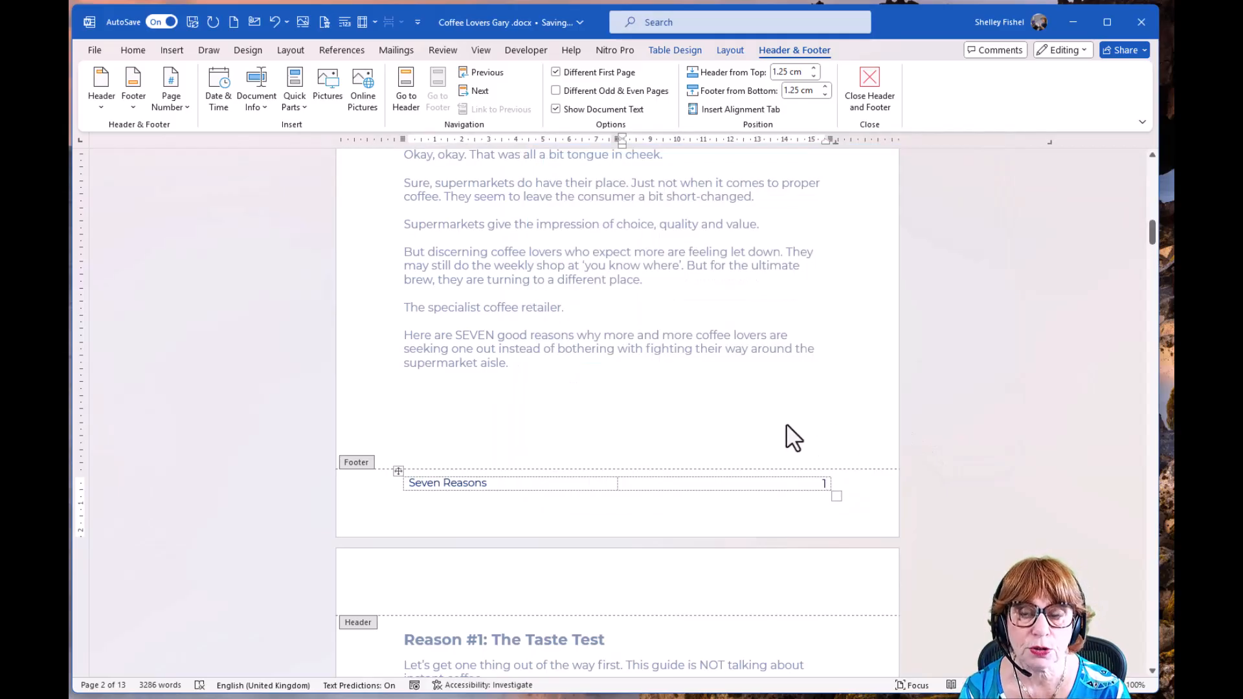
Scroll to the next page to confirm its footer number reads 2
scroll(down, 3)
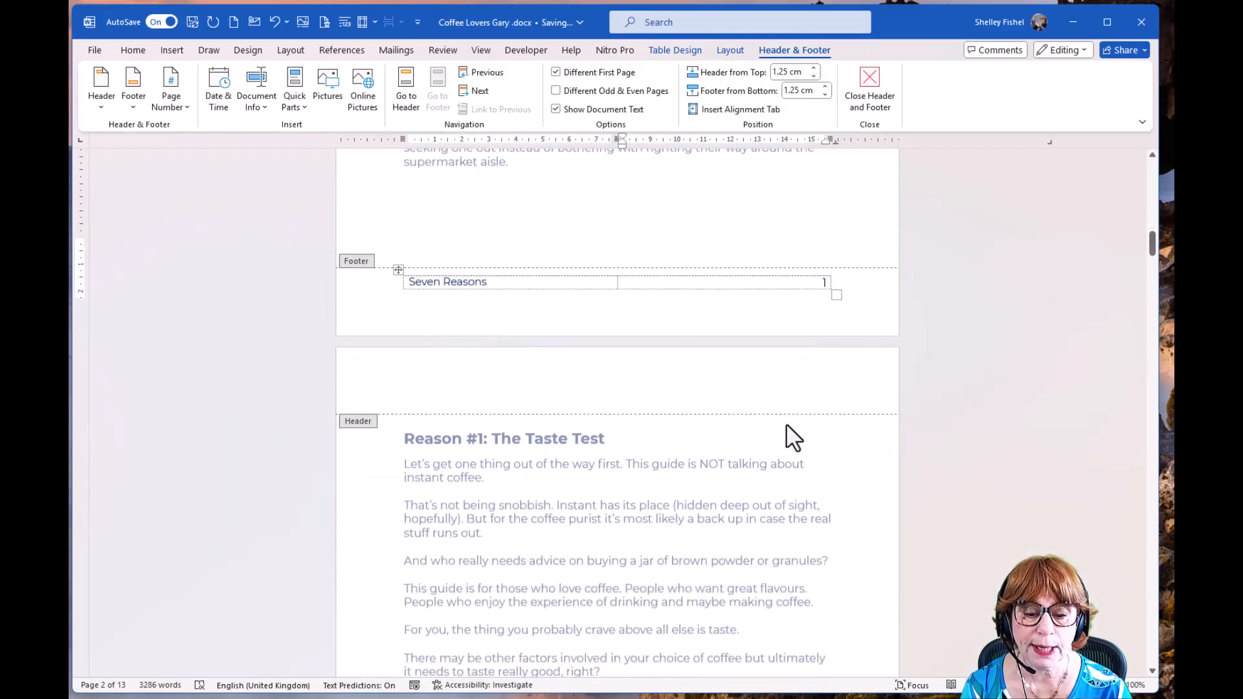
scroll(down, 3)
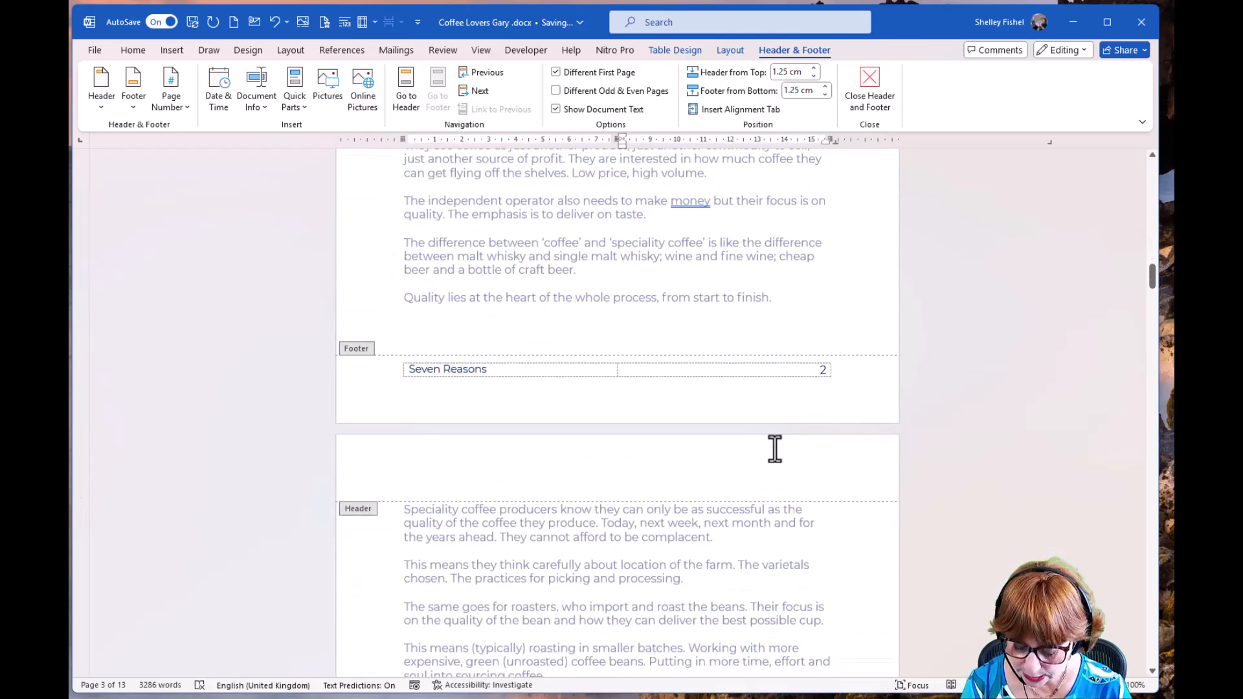
scroll(down, 3)
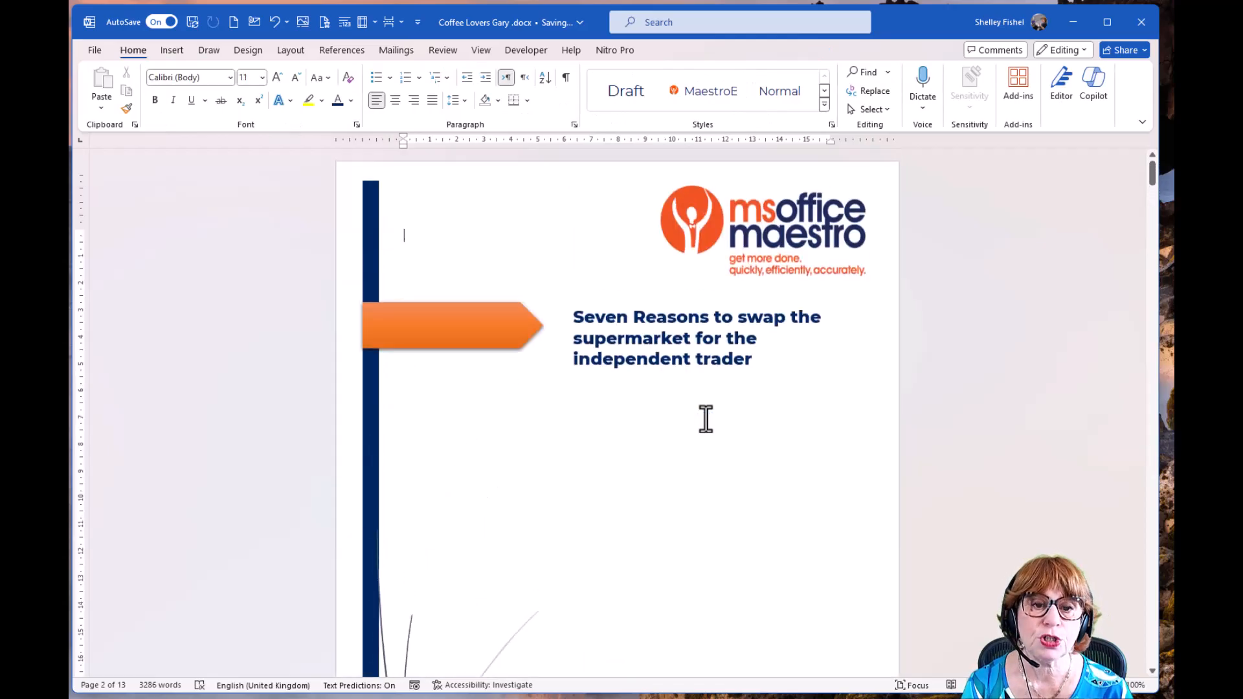
scroll(down, 3)
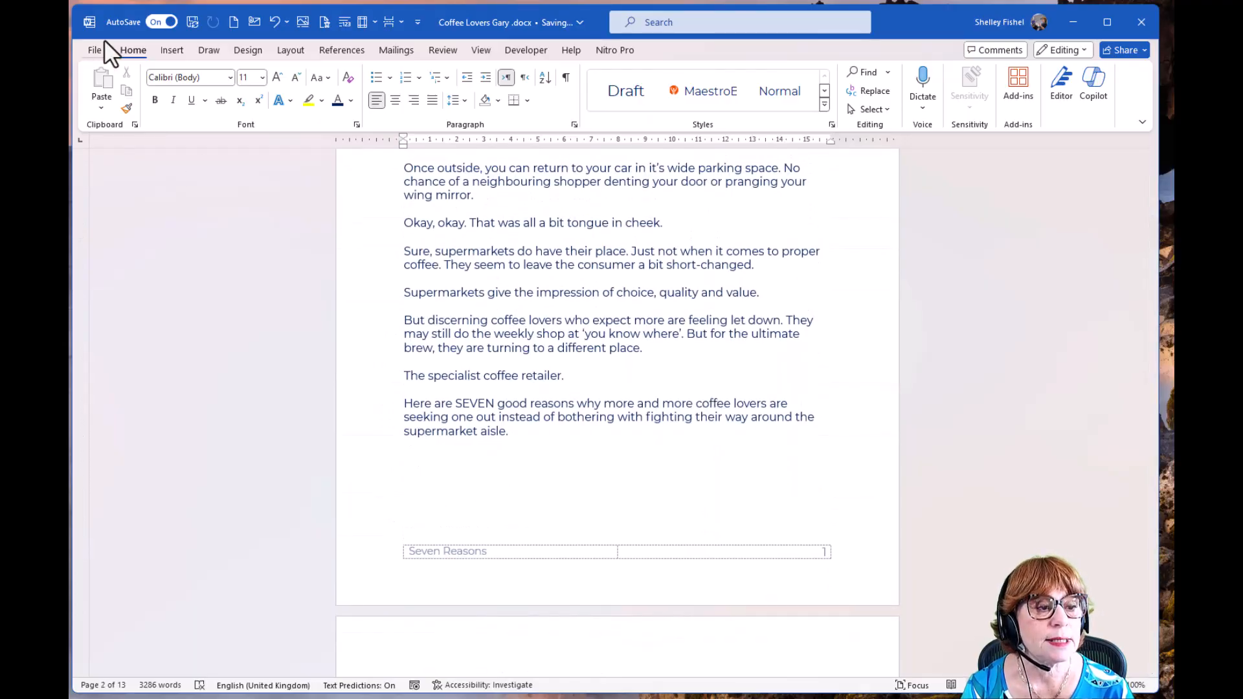
click(96, 49)
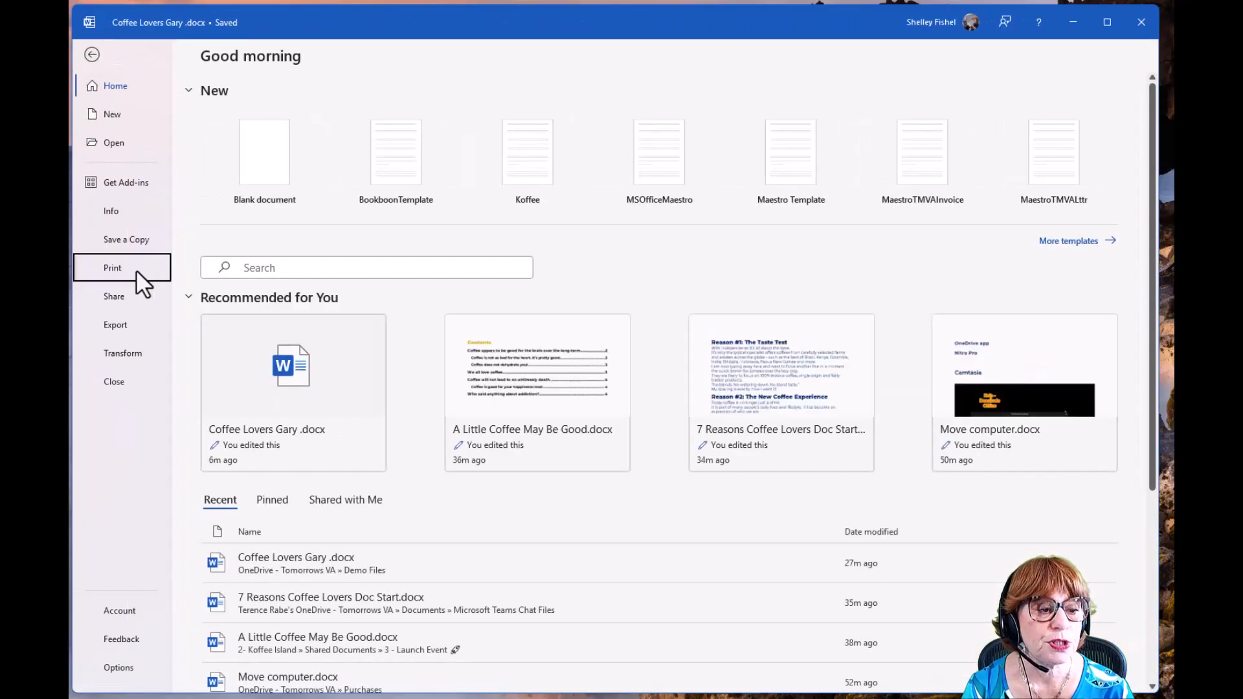
click(112, 267)
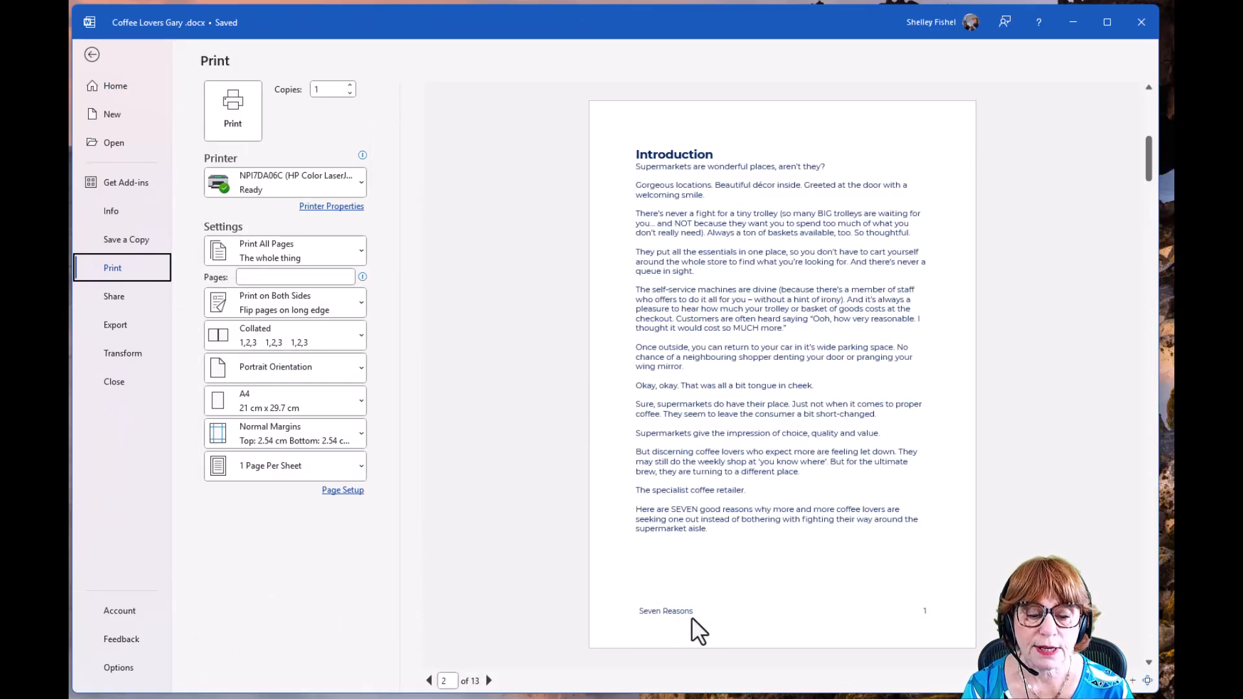
mouse_move(179, 106)
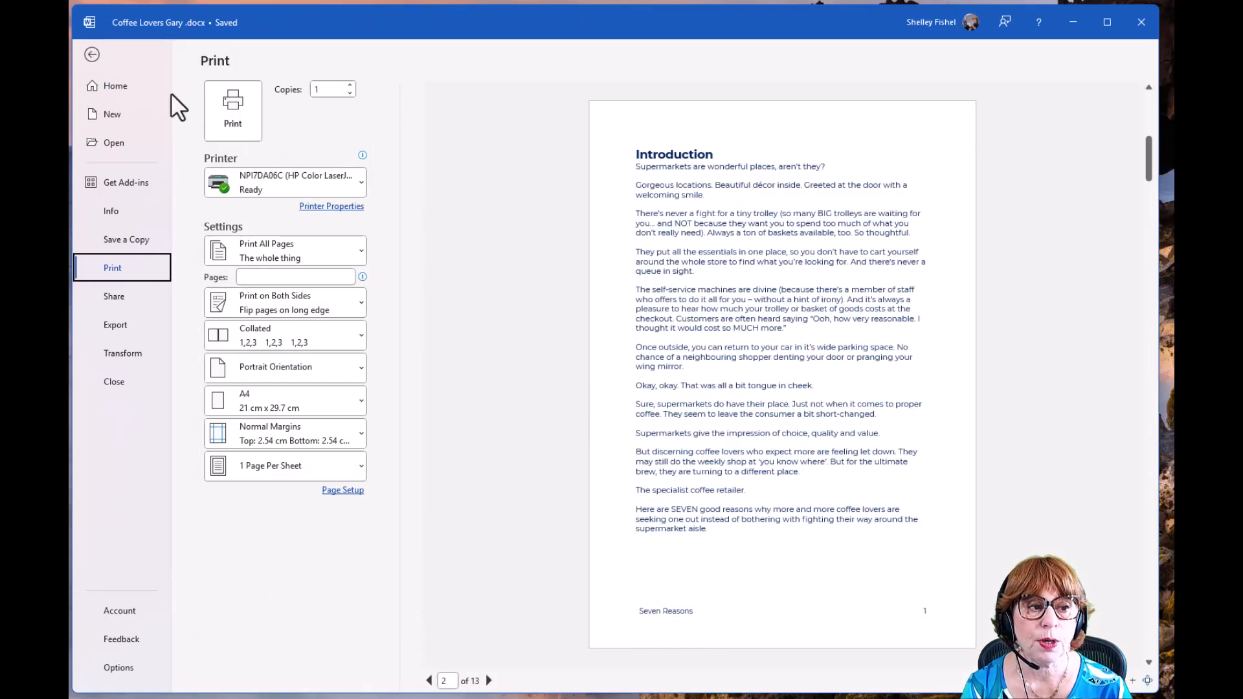
click(90, 54)
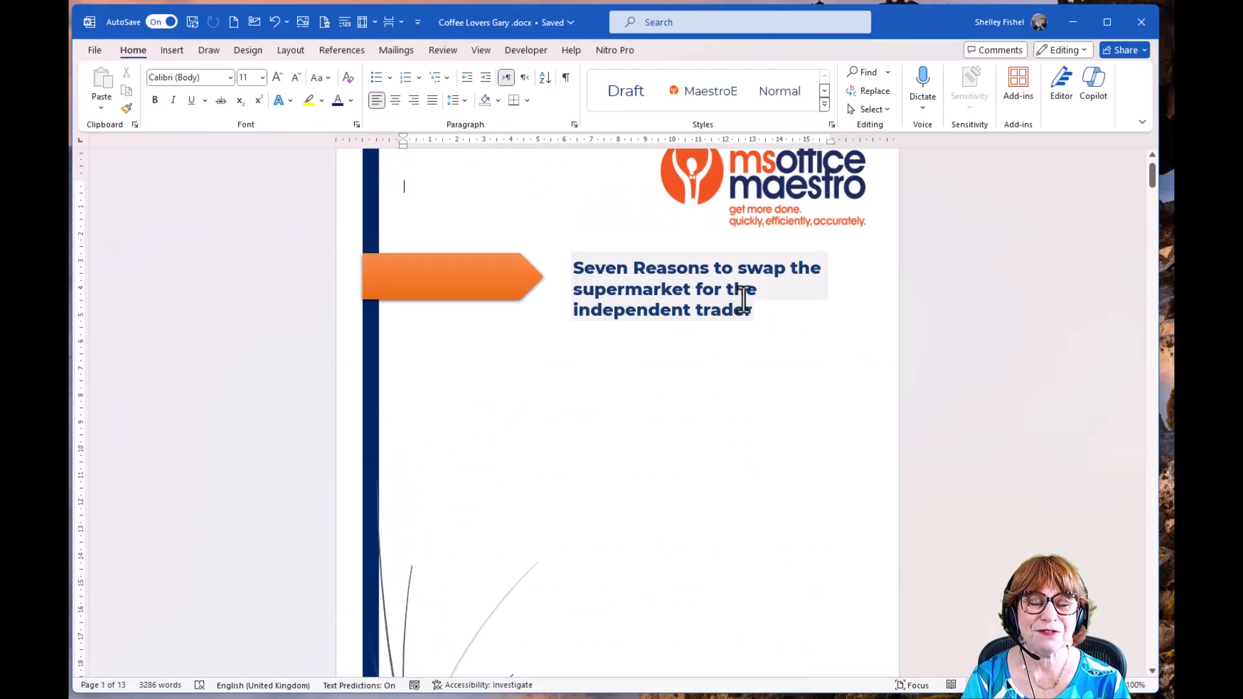